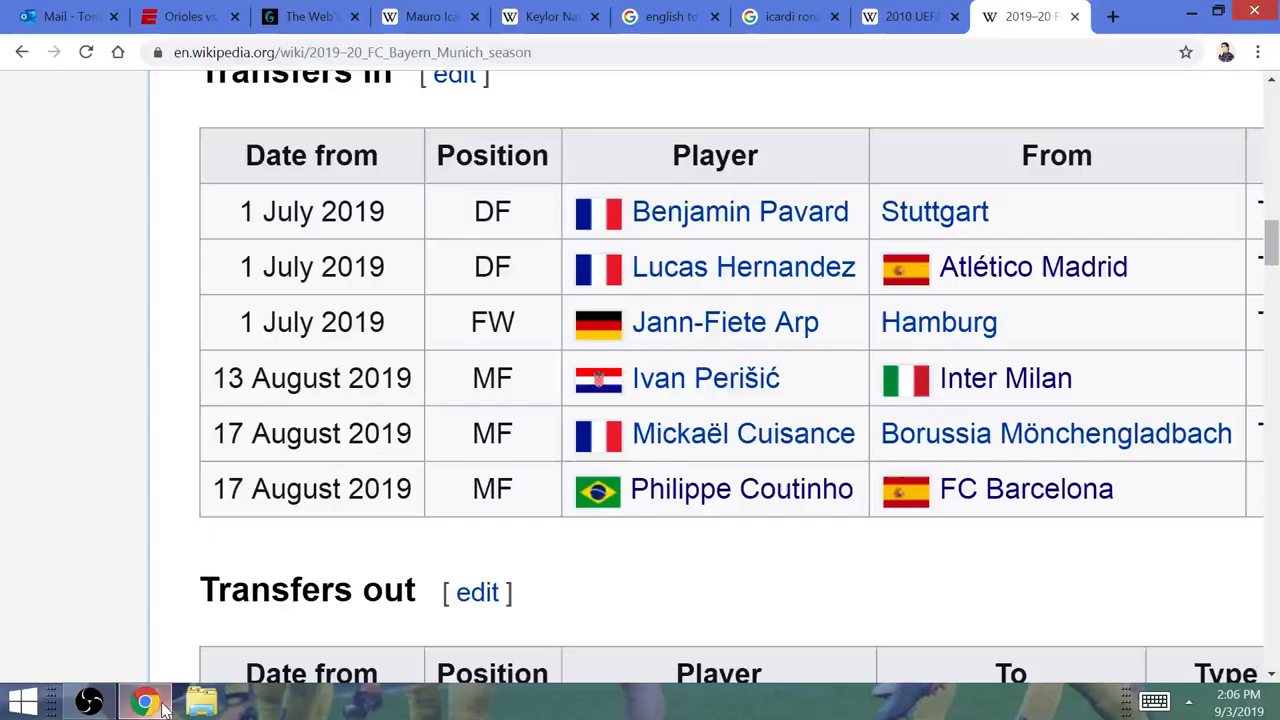
- Read through Keylor Navas's career and international sections from his 15 December 1986 birth date
left_click(548, 16)
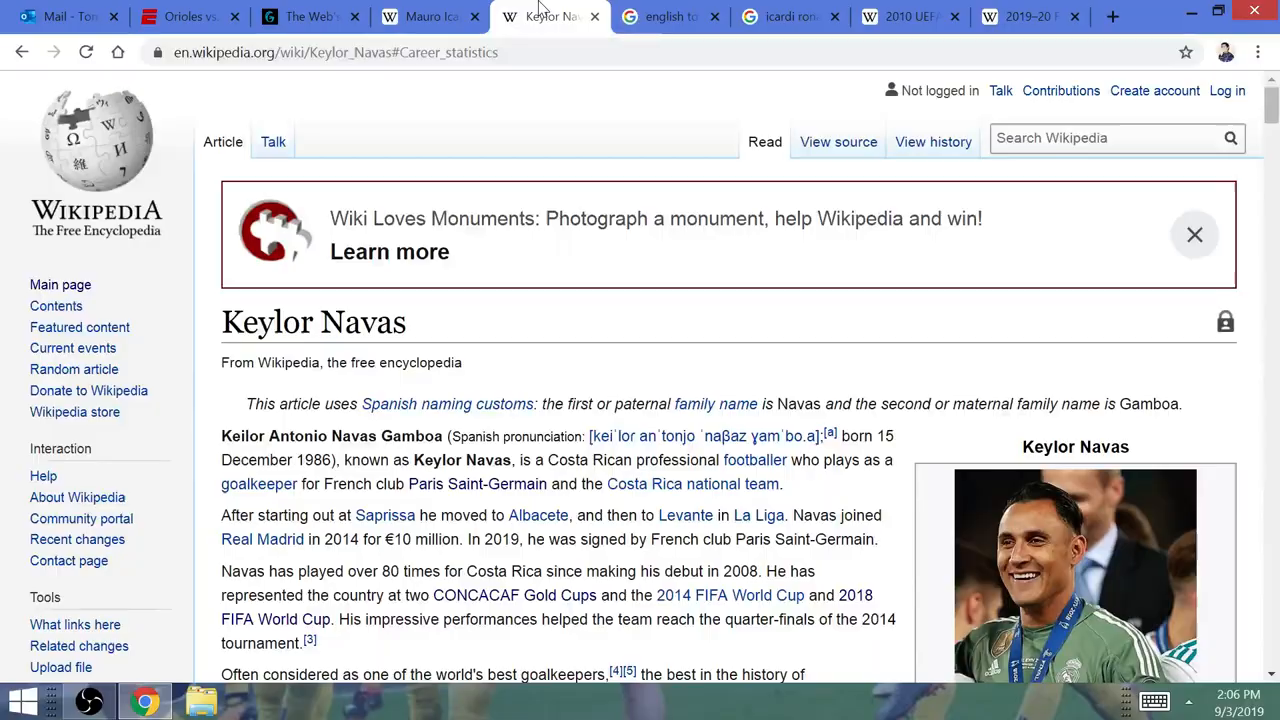
scroll("down", 3)
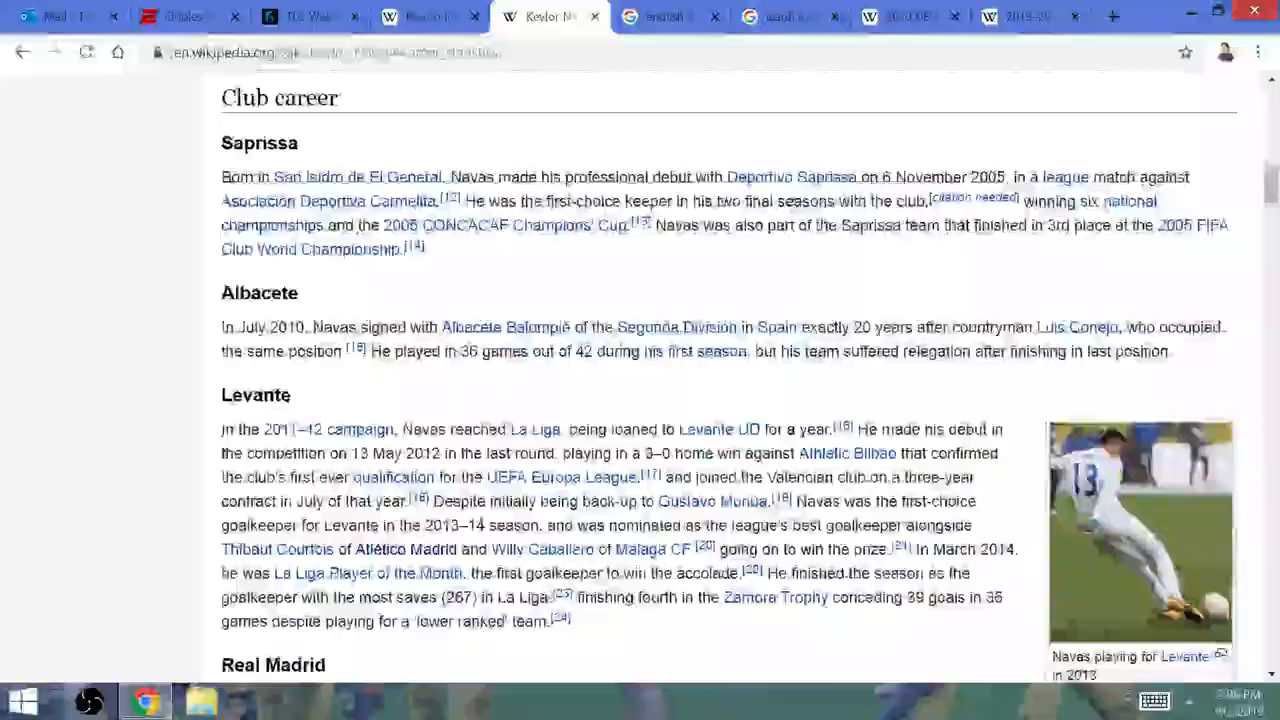
scroll("down", 3)
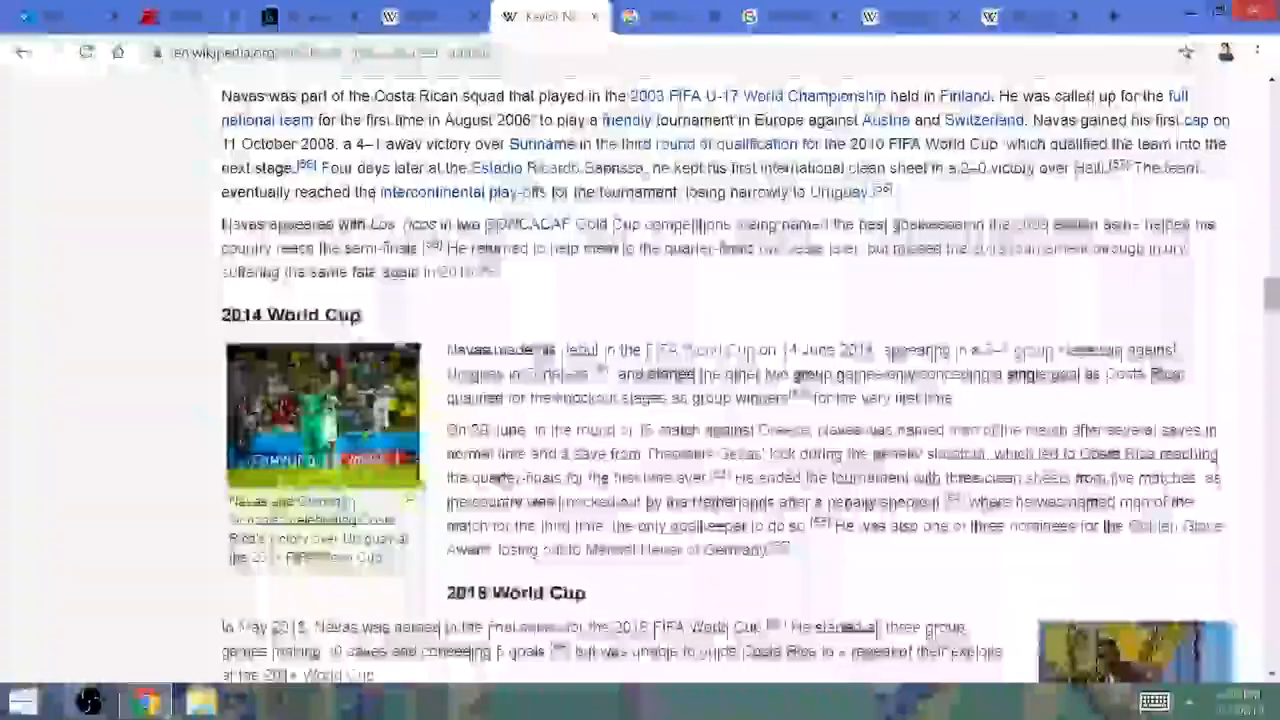
scroll("down", 3)
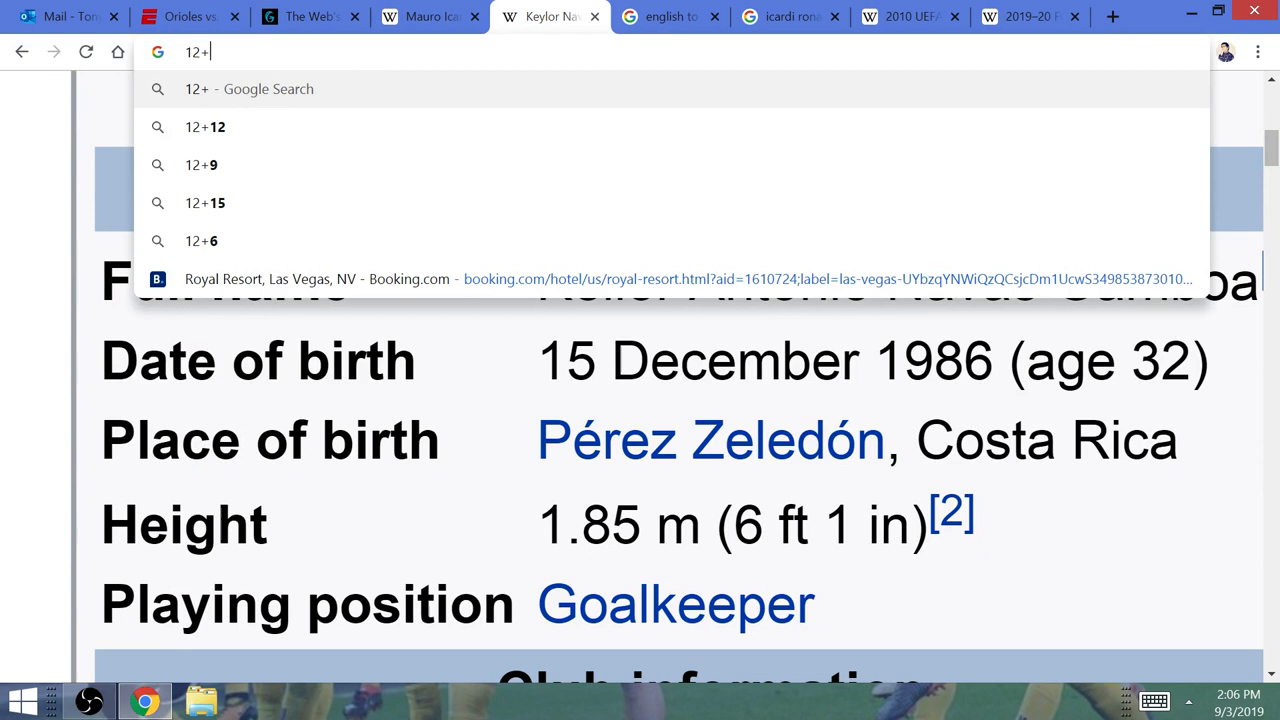
- Evaluate 12+15 as 27 in the omnibox and return to the Gematrinator word table
type("15")
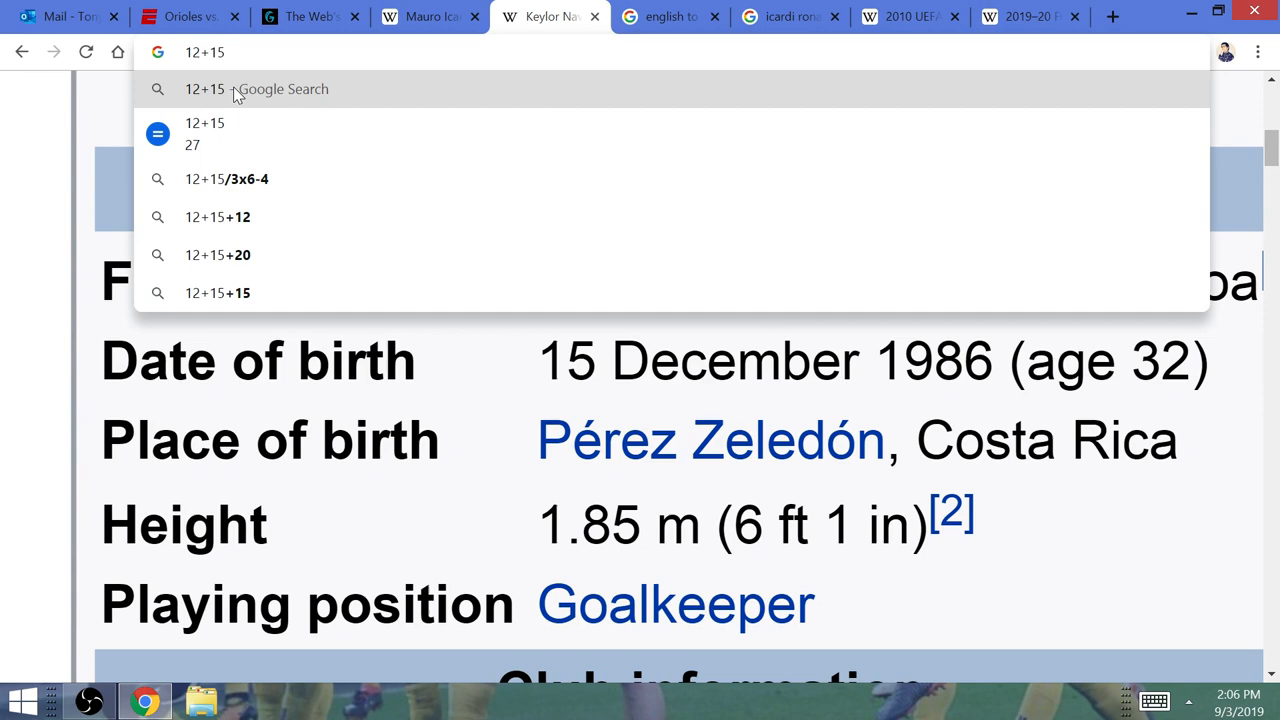
left_click(310, 16)
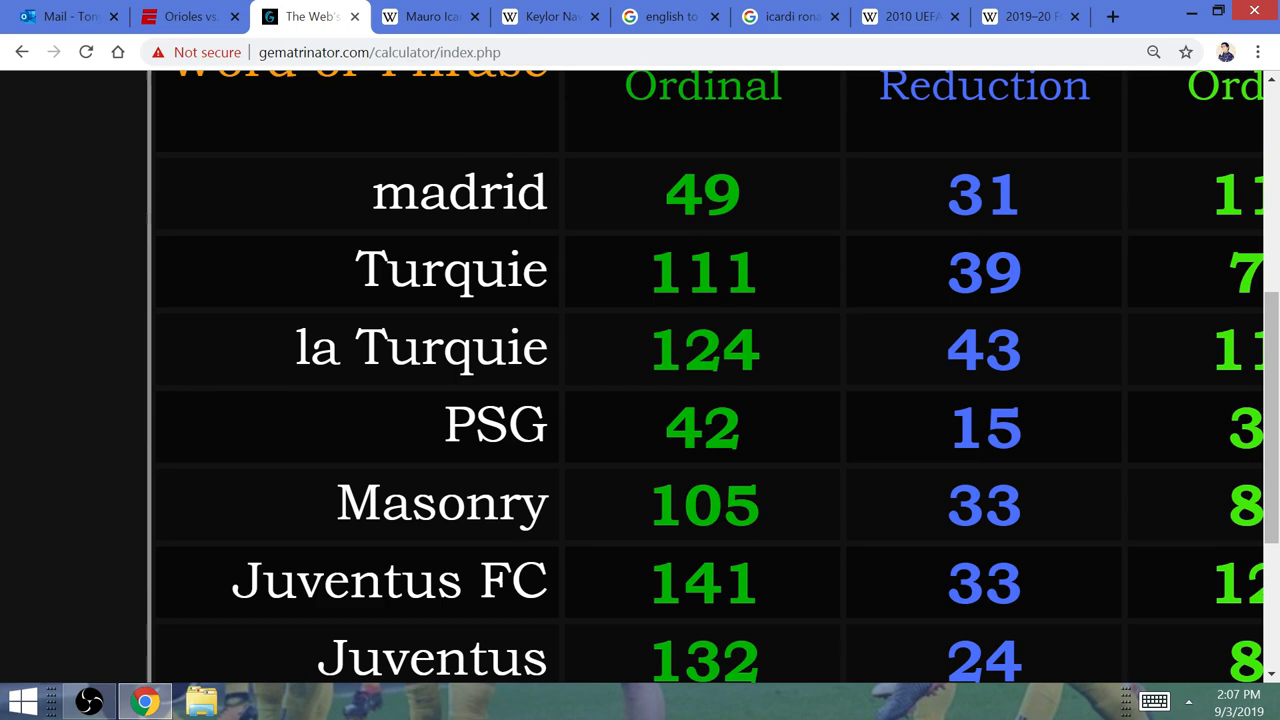
- Review Turchia and Icardi at 35, start a 1+9+8+ sum, and view Mauro Icardi's career statistics
scroll("down", 3)
type("12+15")
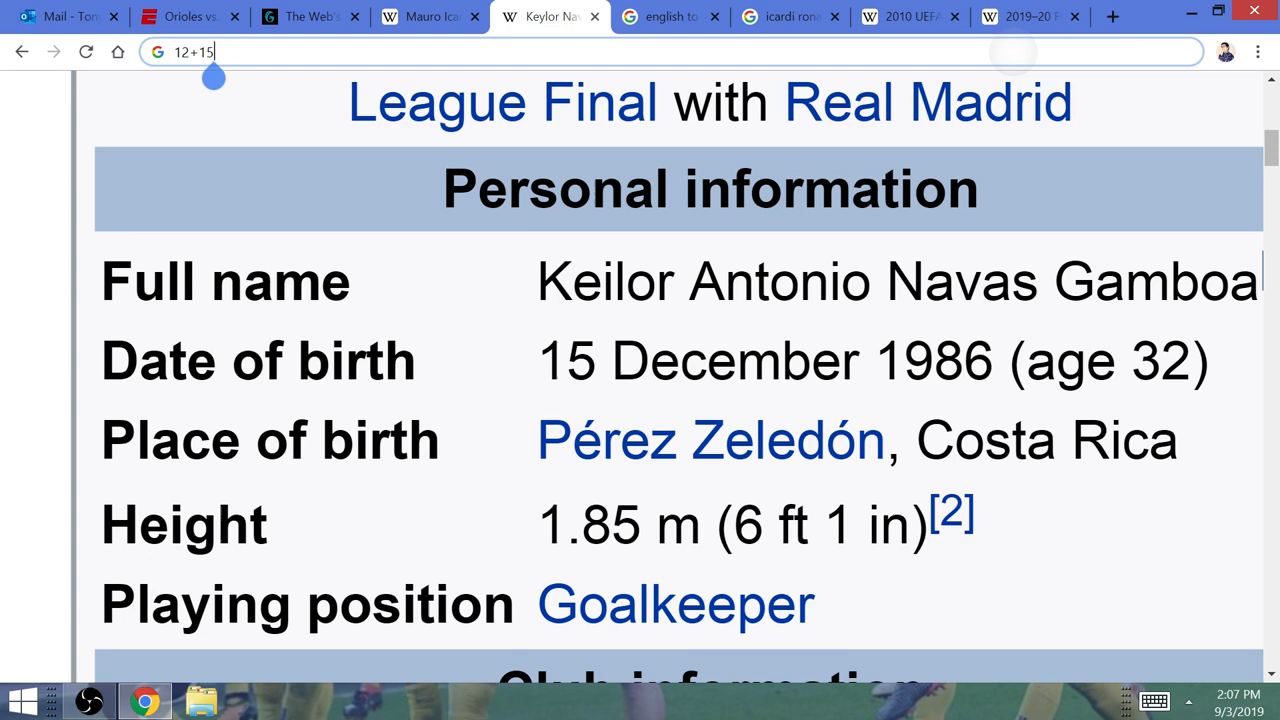
type("1+9+8+")
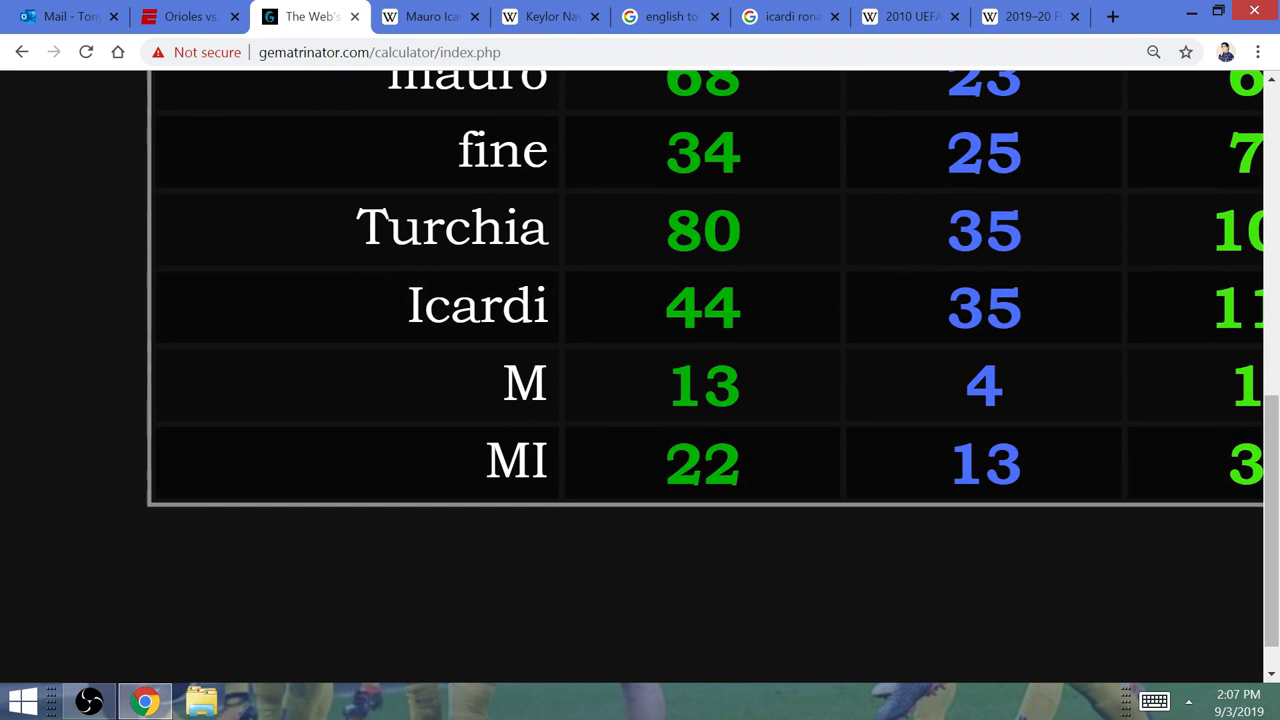
left_click(430, 16)
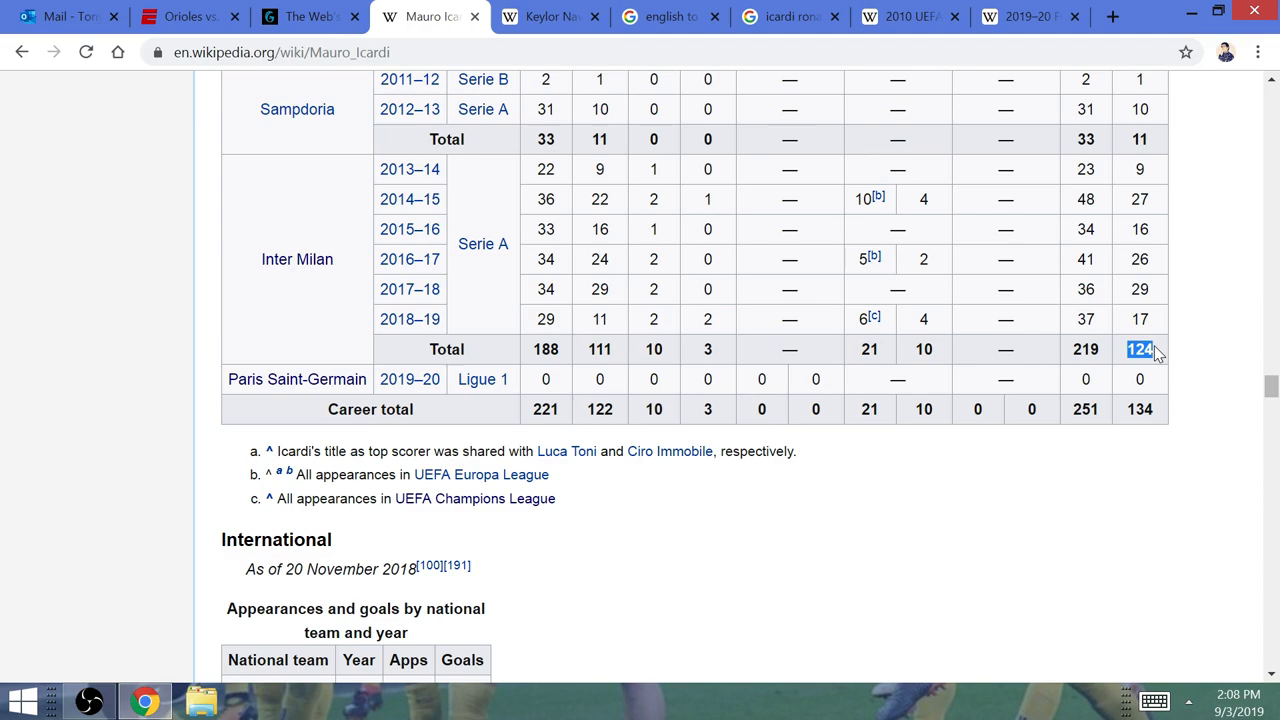
- View the 2010 Champions League Final and Bayern 2019–20 transfers, then sum 1+3+8 in the address bar
left_click(908, 16)
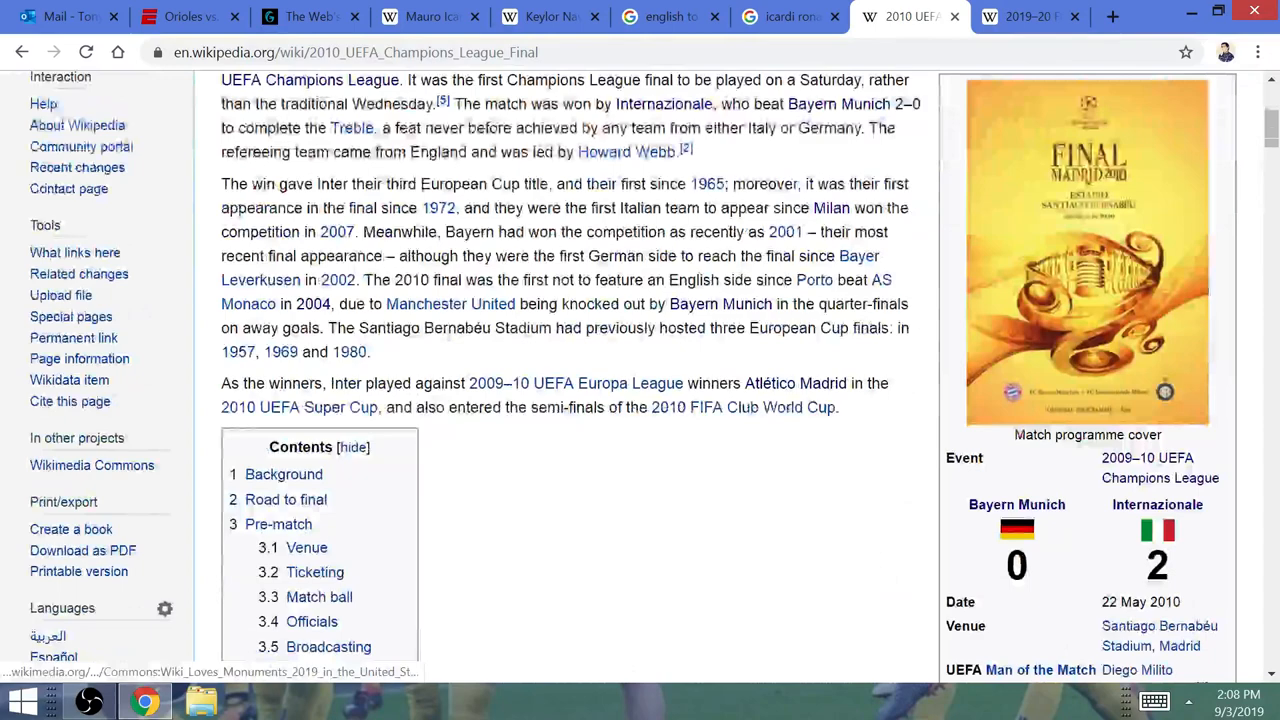
left_click(1020, 16)
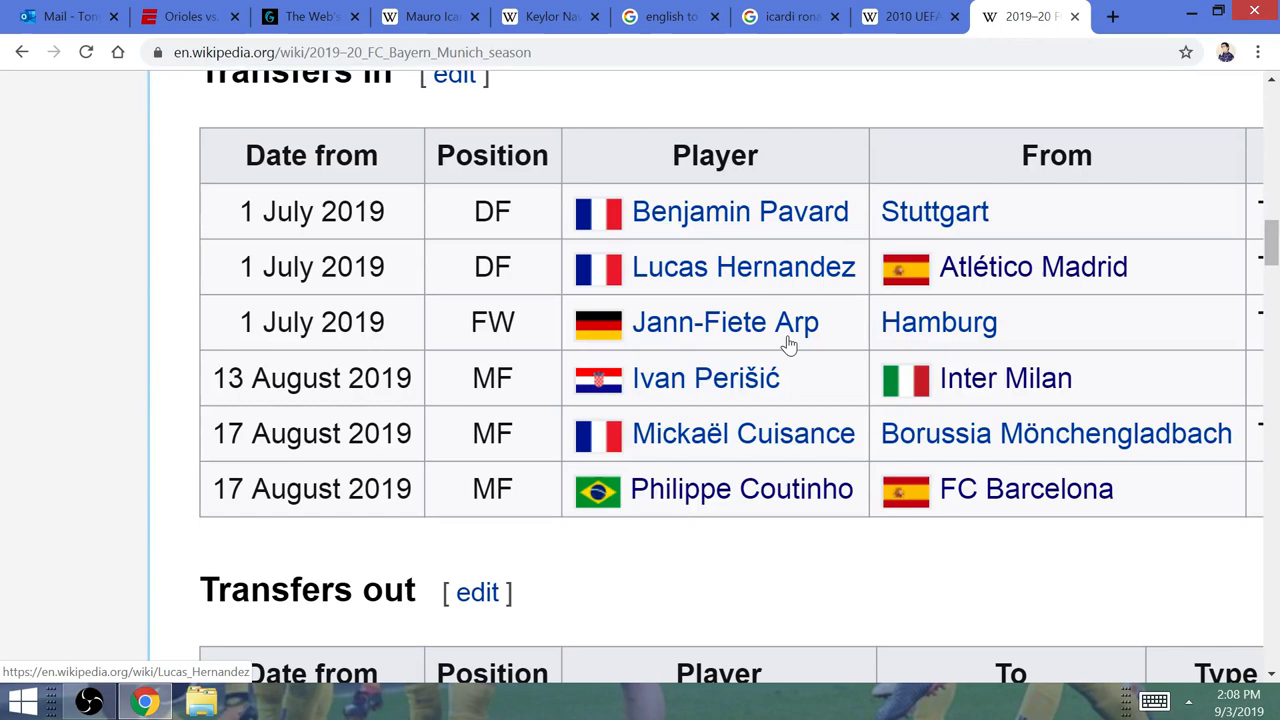
mouse_move(704, 378)
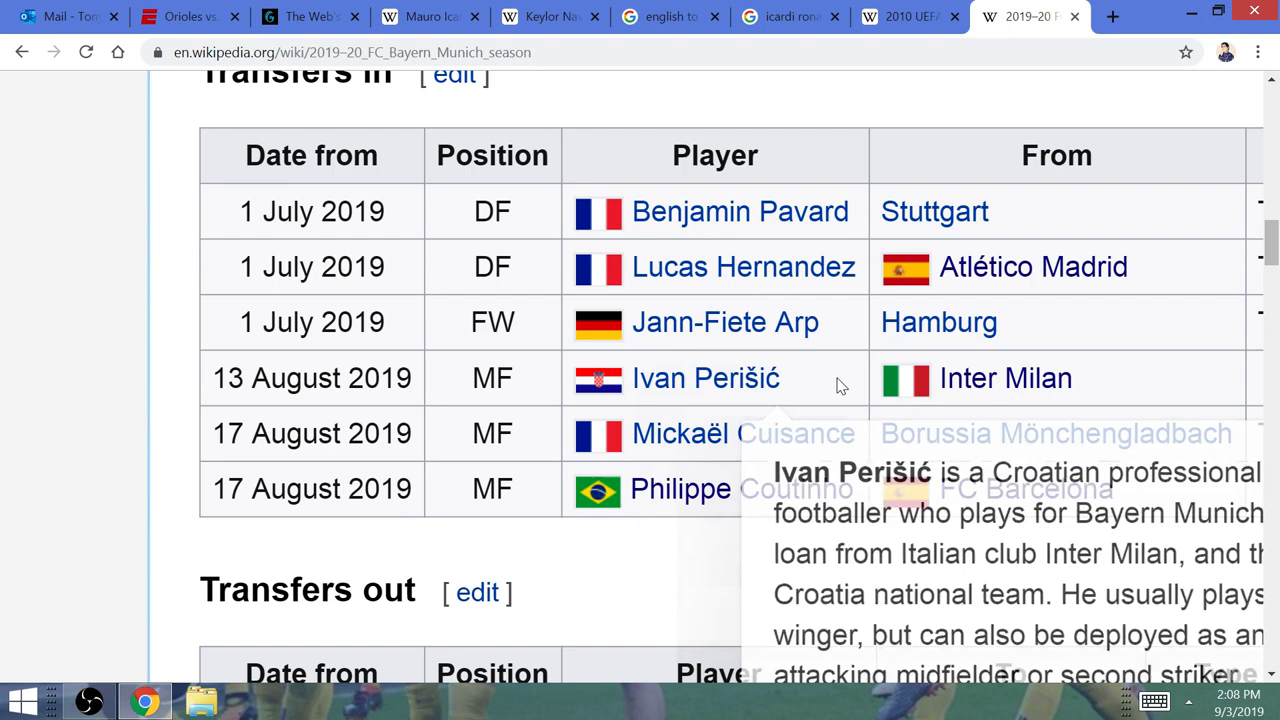
left_click(350, 52)
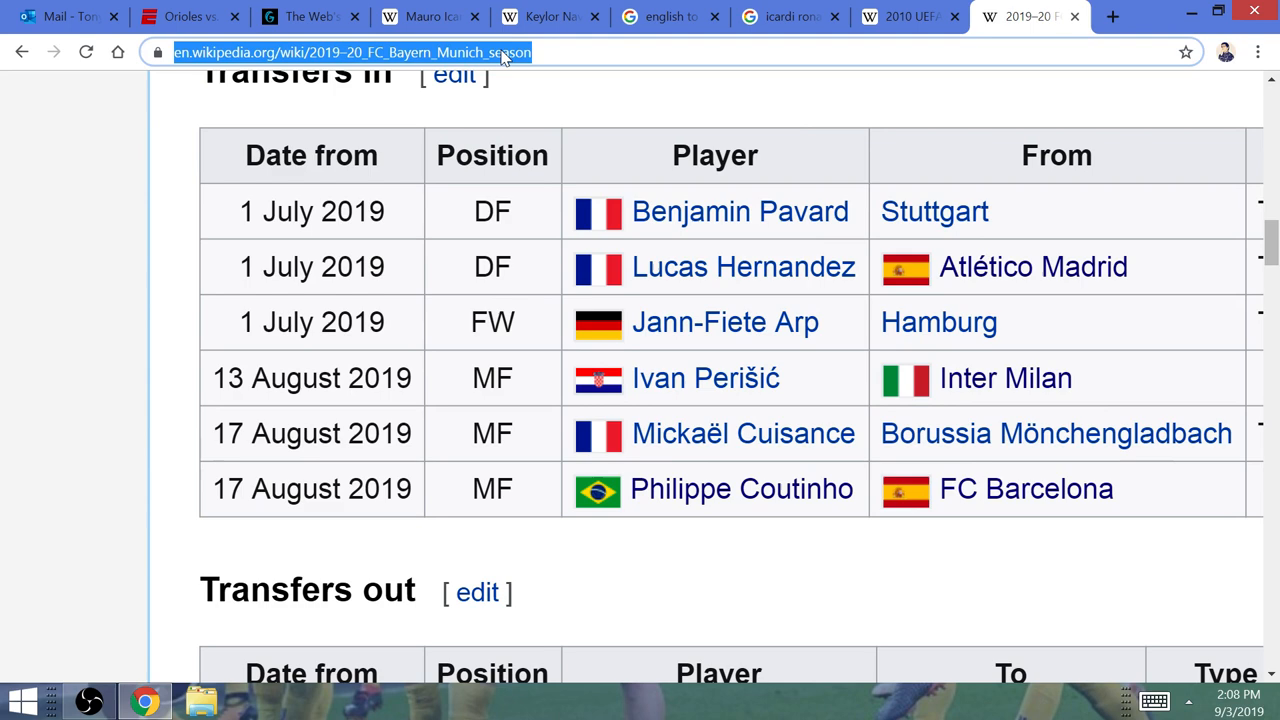
type("1+3+8")
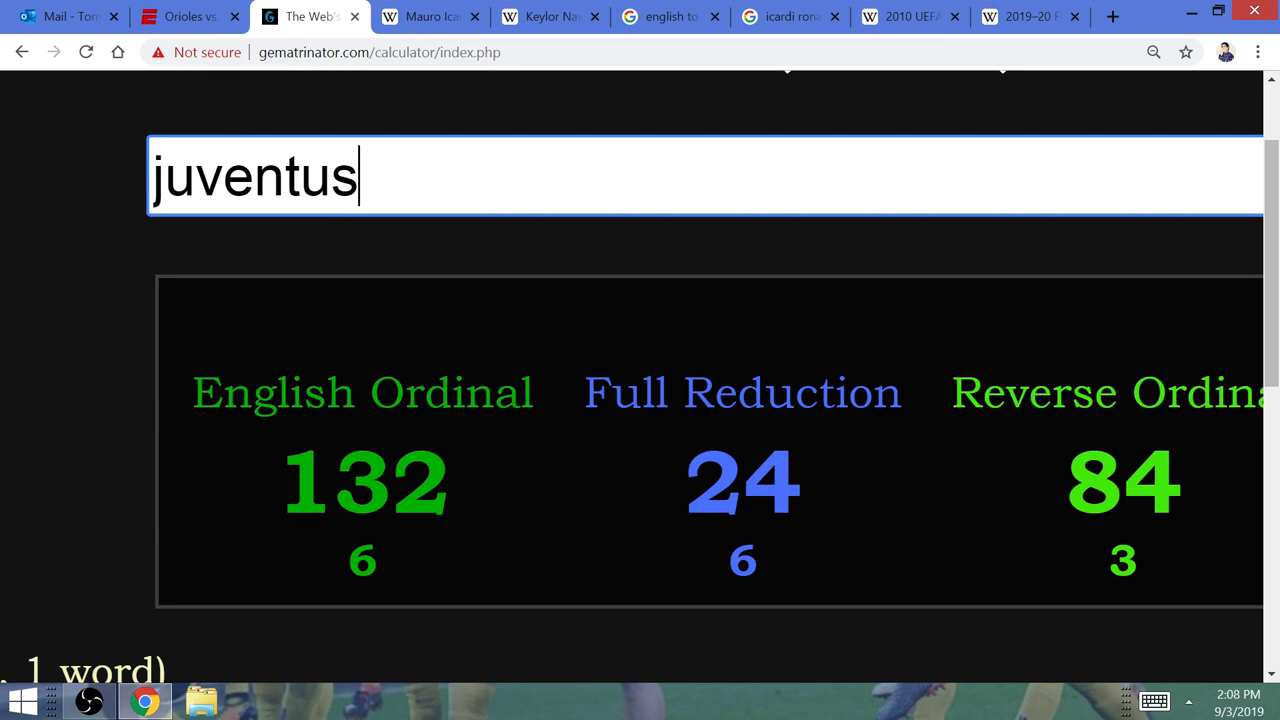
- Review the saved word table headed by juventus 132, then view the Icardi–Ronaldo image search
scroll("down", 3)
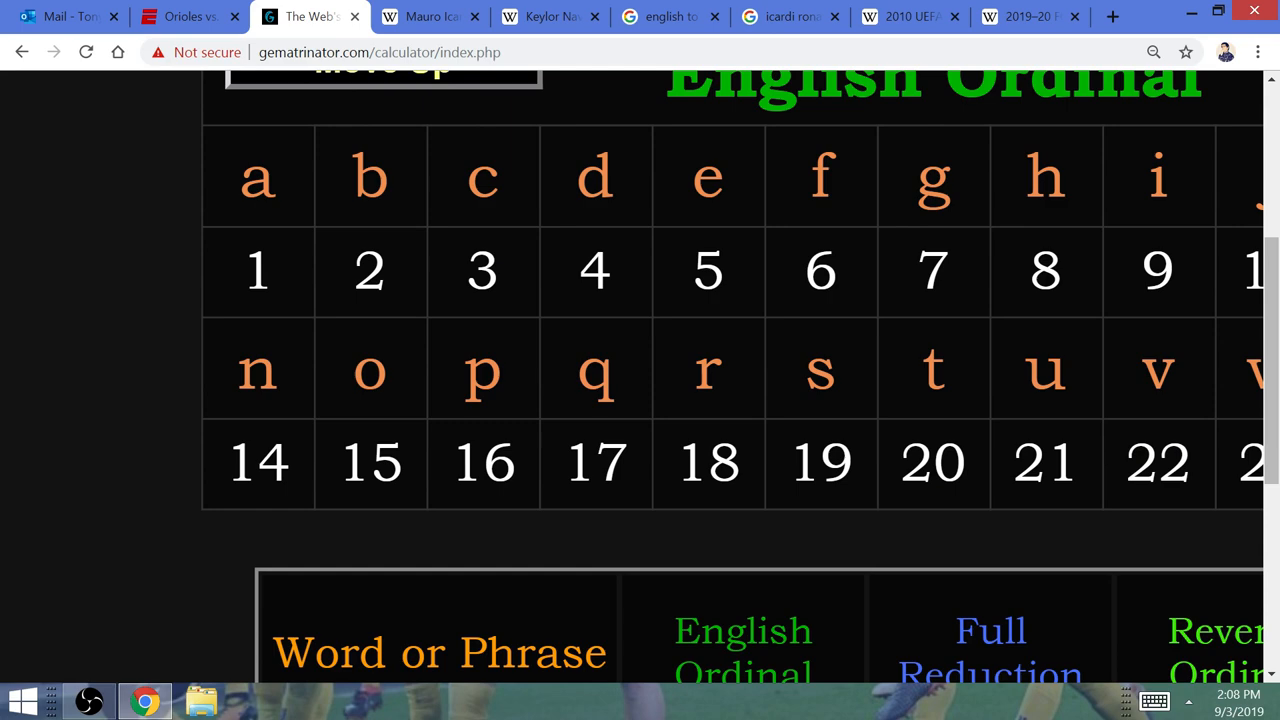
scroll("down", 3)
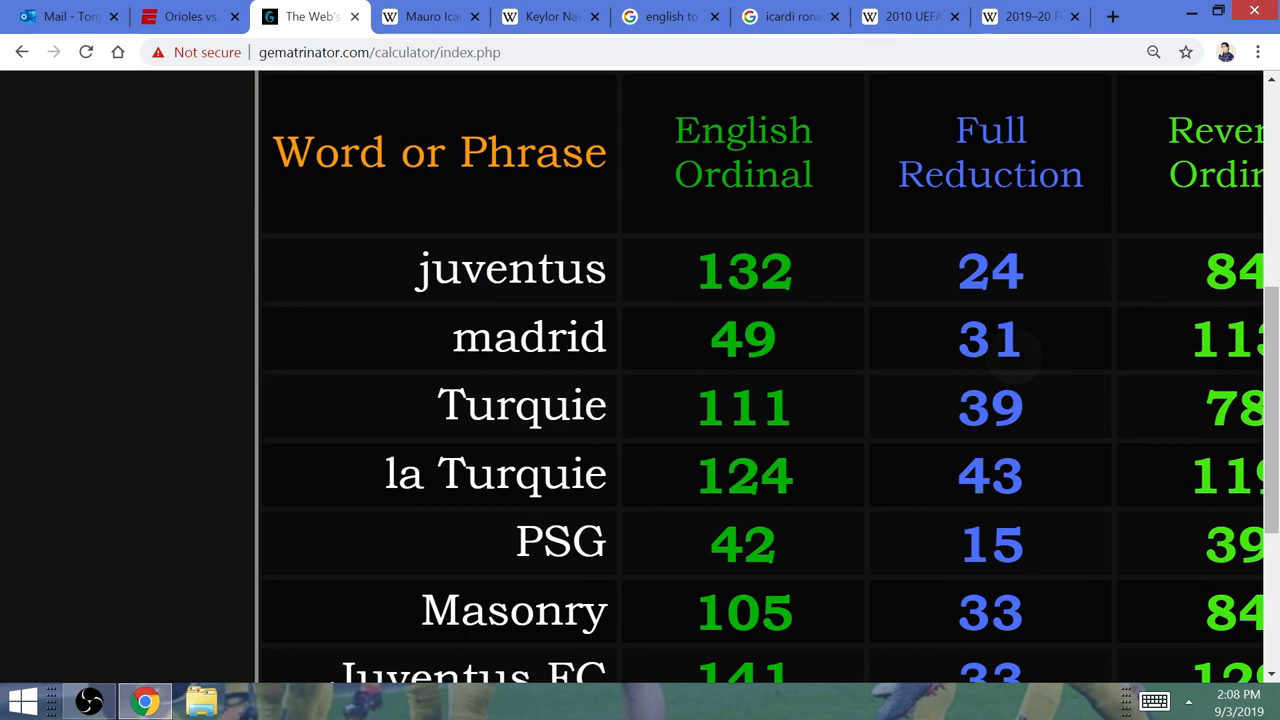
double_click(256, 280)
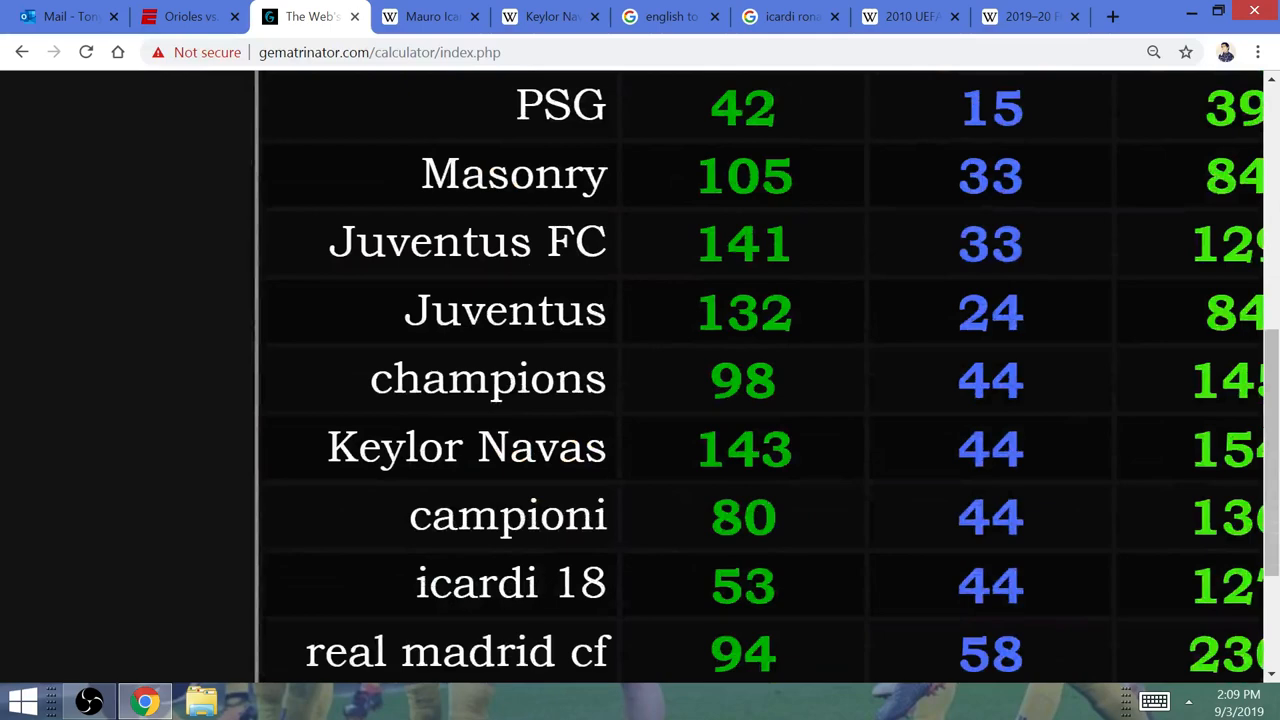
scroll("down", 3)
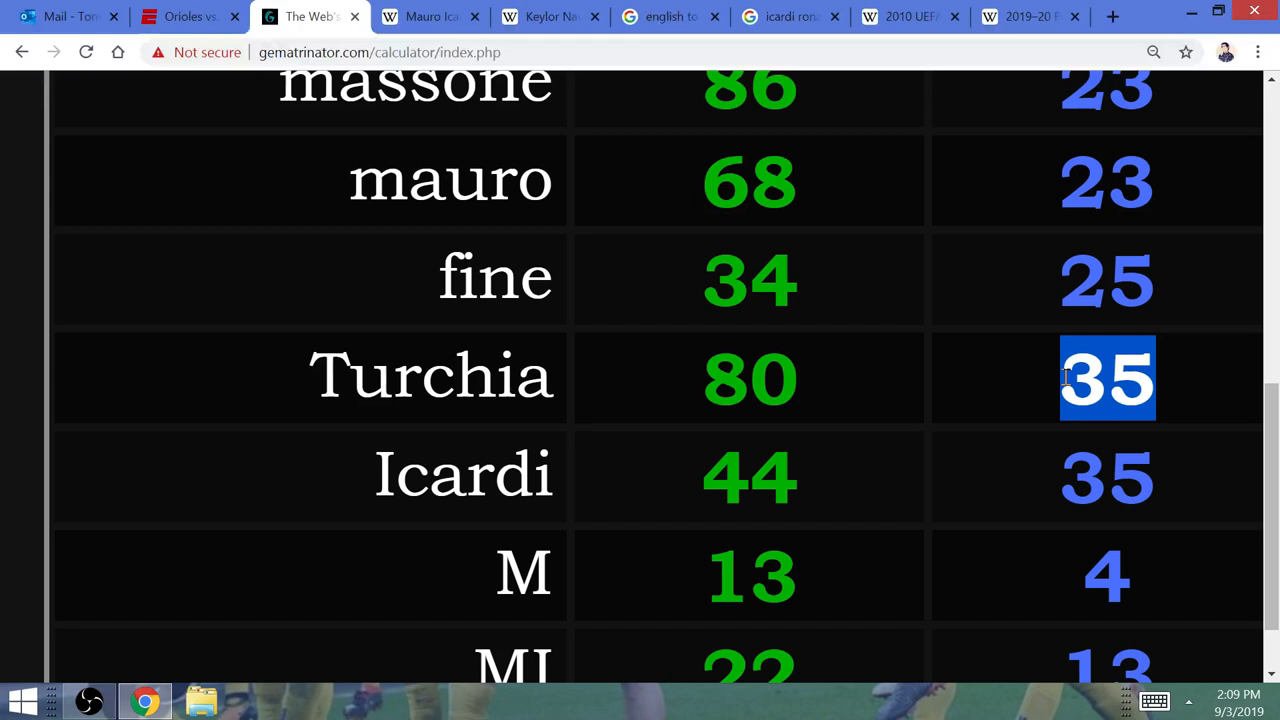
left_click(790, 16)
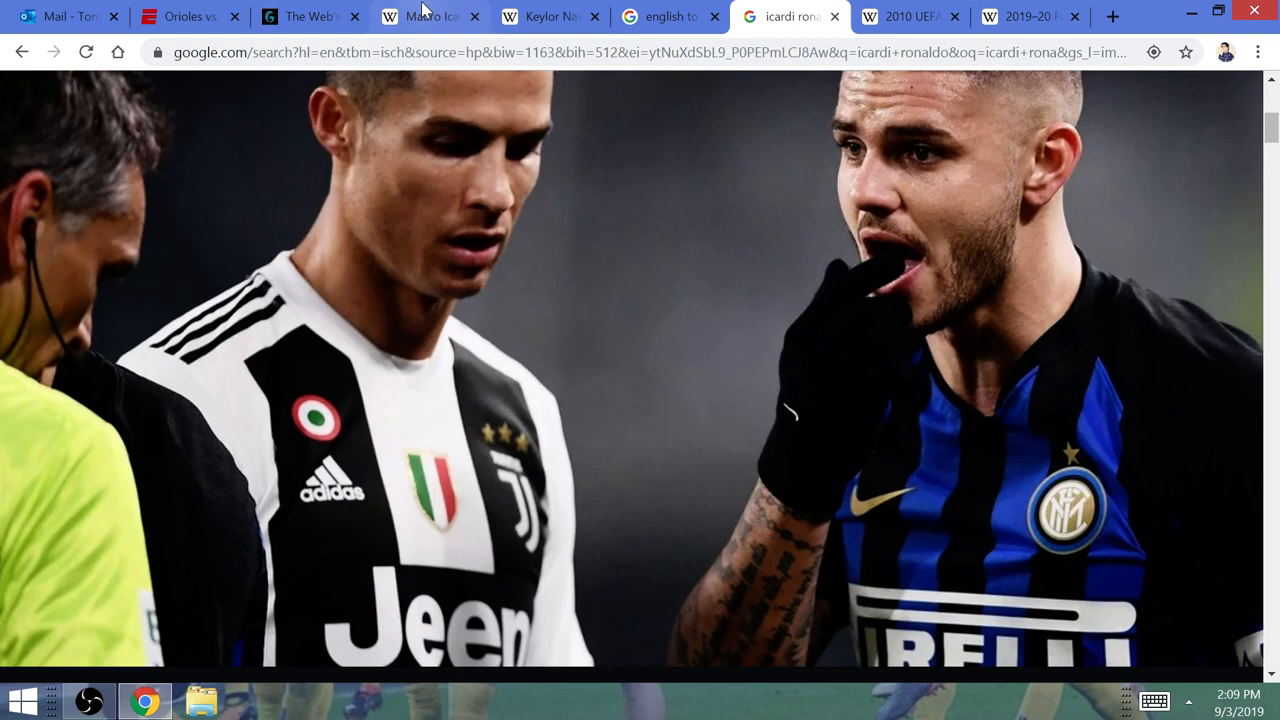
- Start summing Icardi's birth-date digits from his article and return to Gematrinator showing mauro icardi at 112
left_click(430, 16)
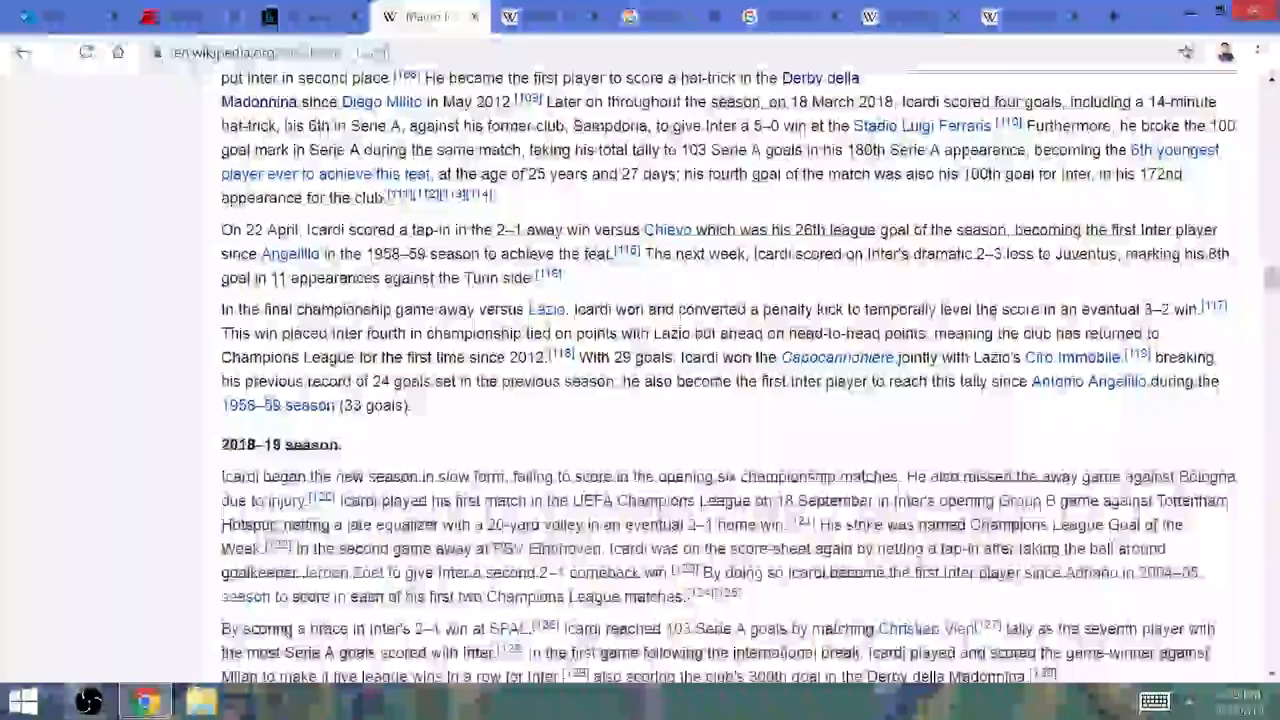
type("1+9+2+1+9+9+3")
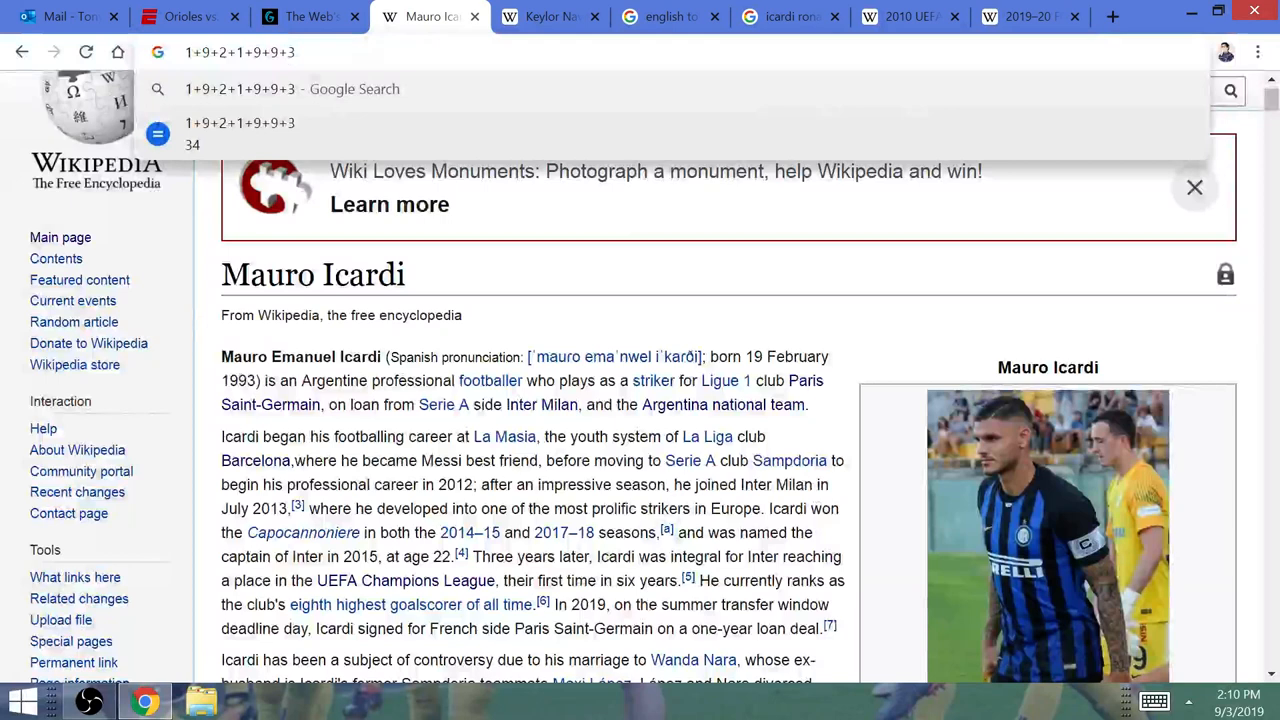
left_click(310, 16)
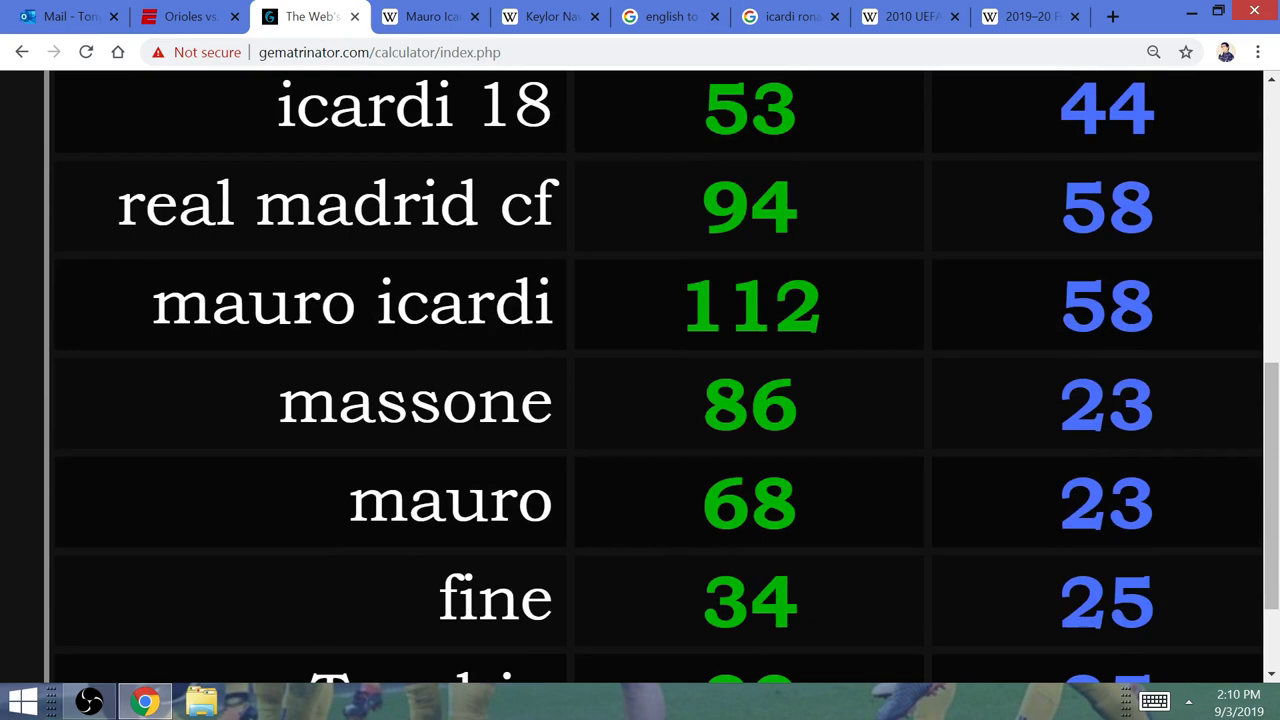
- Calculate juventus, fine and ronal in Gematrinator, then view Turkey translated as la Turquie
type("juventus")
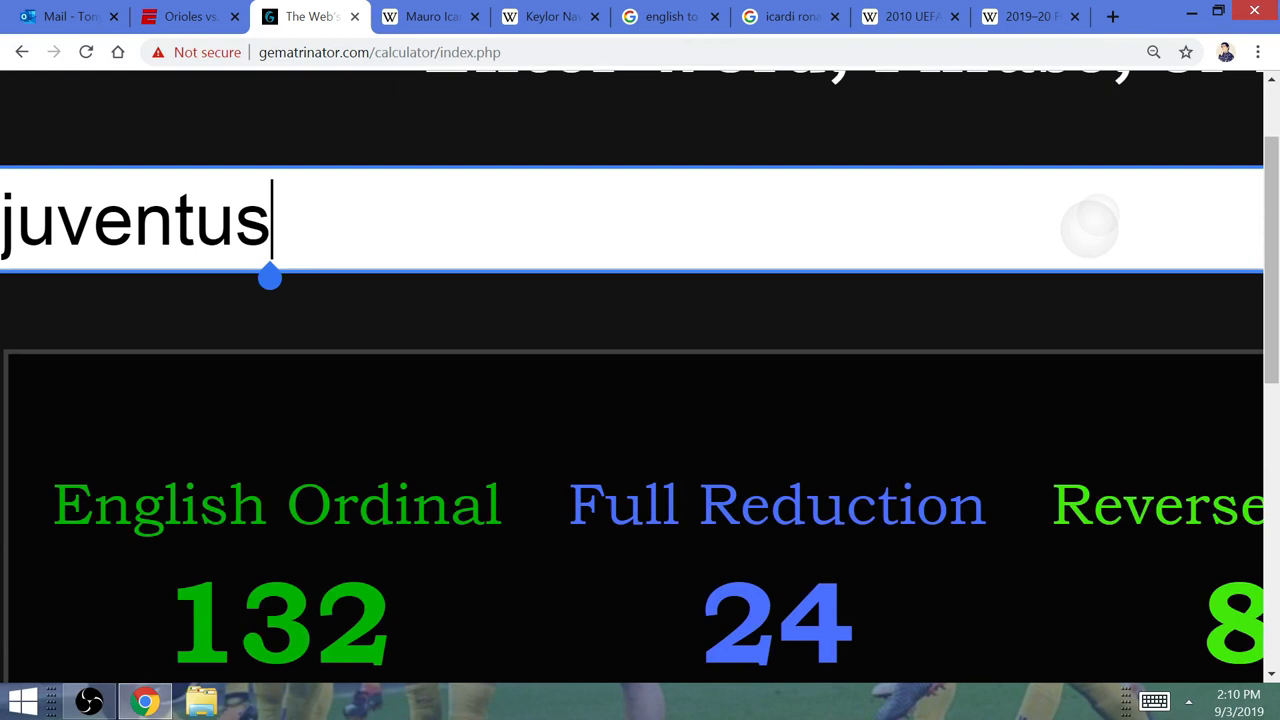
type("fine")
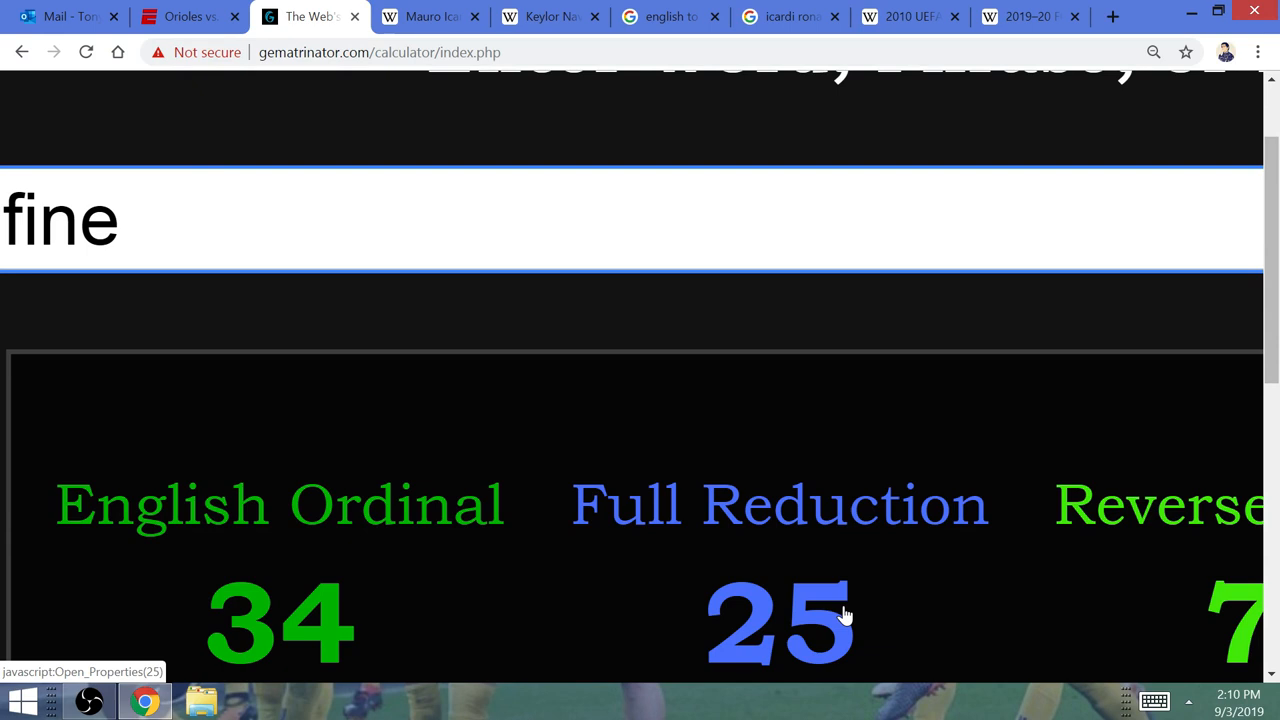
type("ronal")
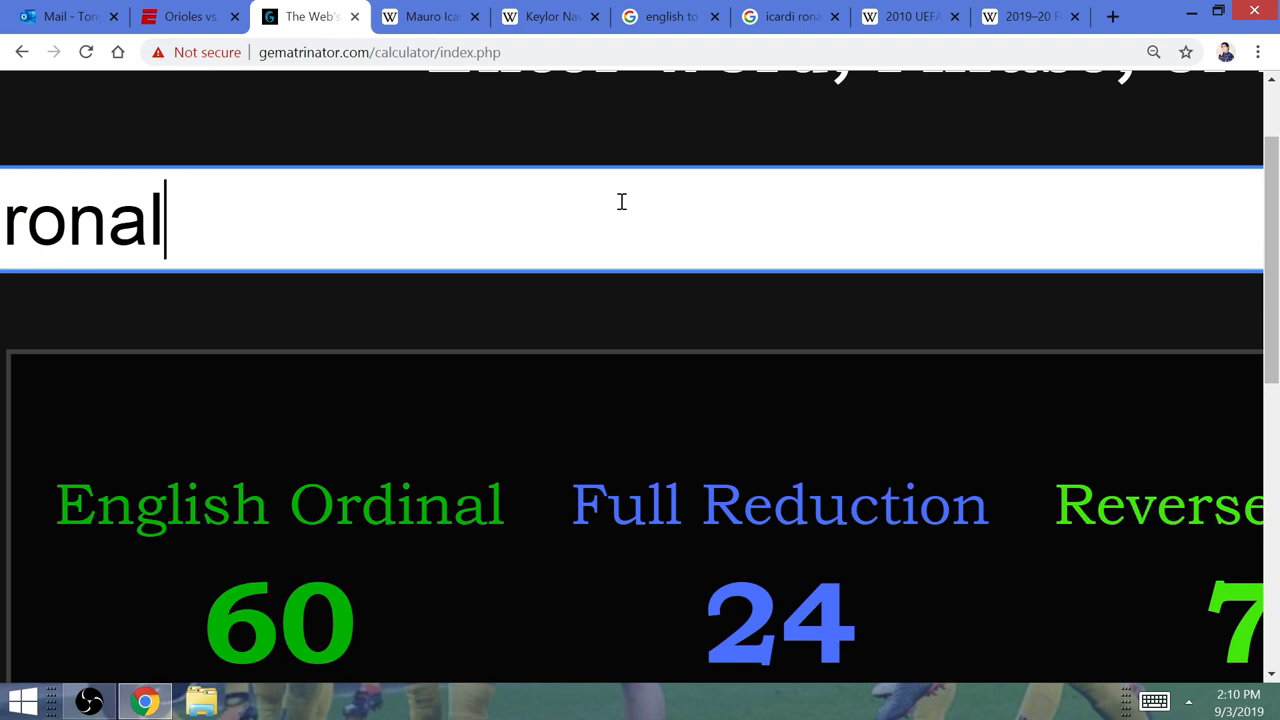
left_click(668, 16)
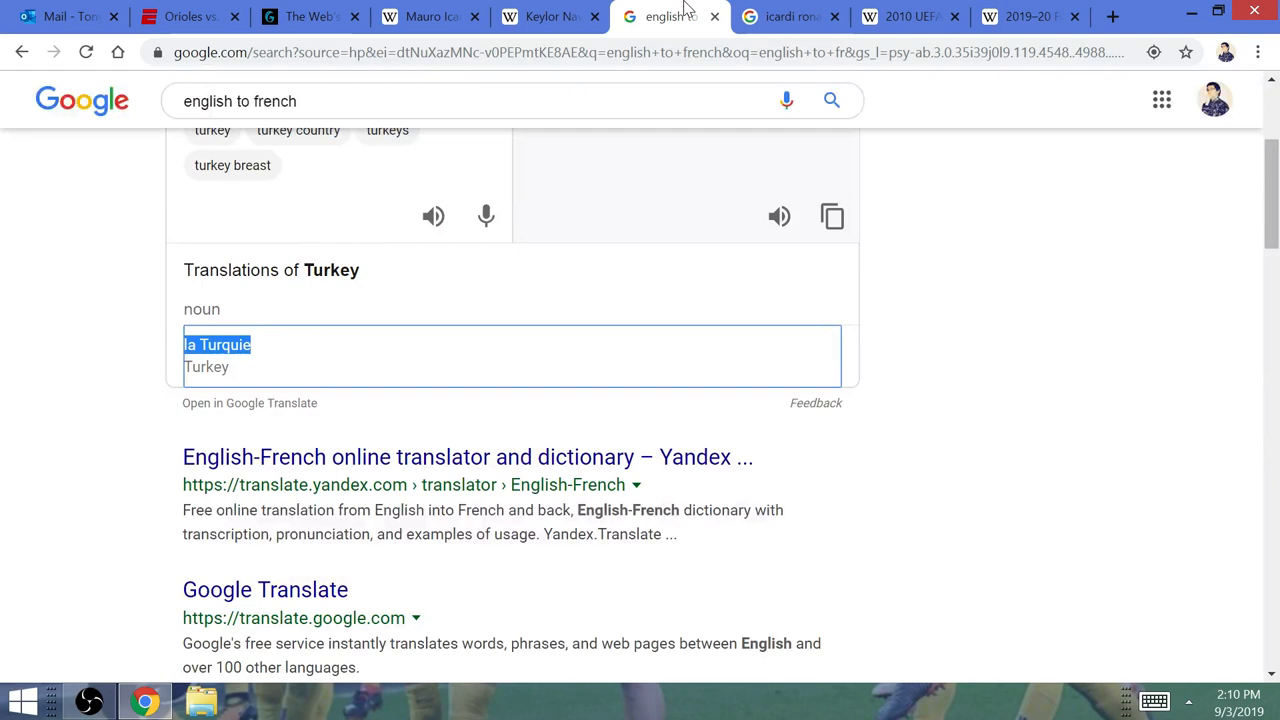
- Leave the la Turquie translation page and return to Gematrinator showing ronaldo at 79 and 34
left_click(436, 52)
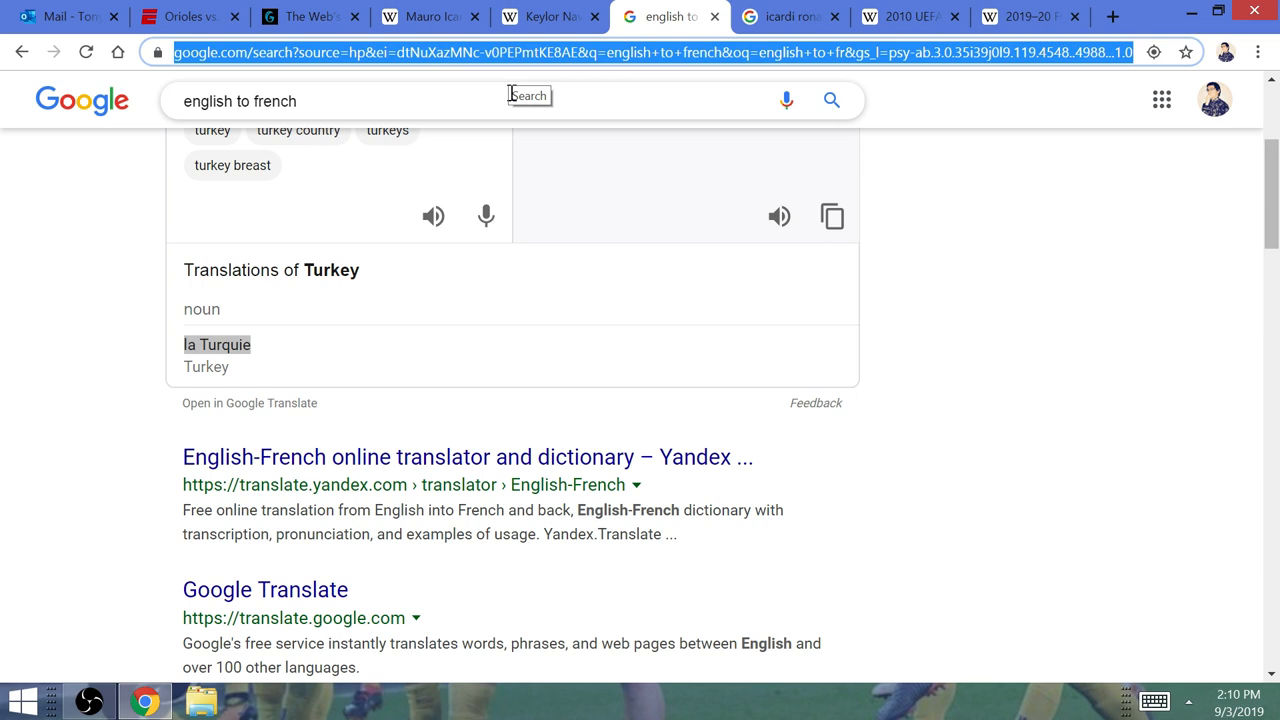
mouse_move(310, 16)
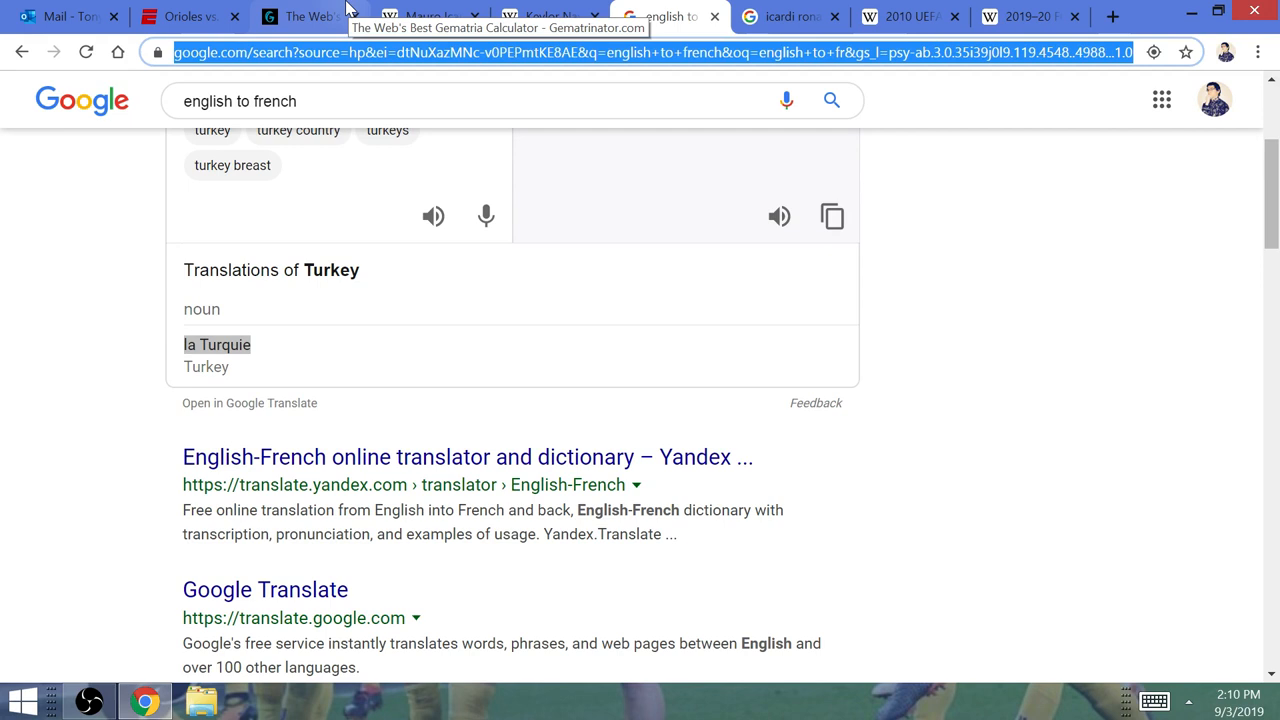
left_click(308, 16)
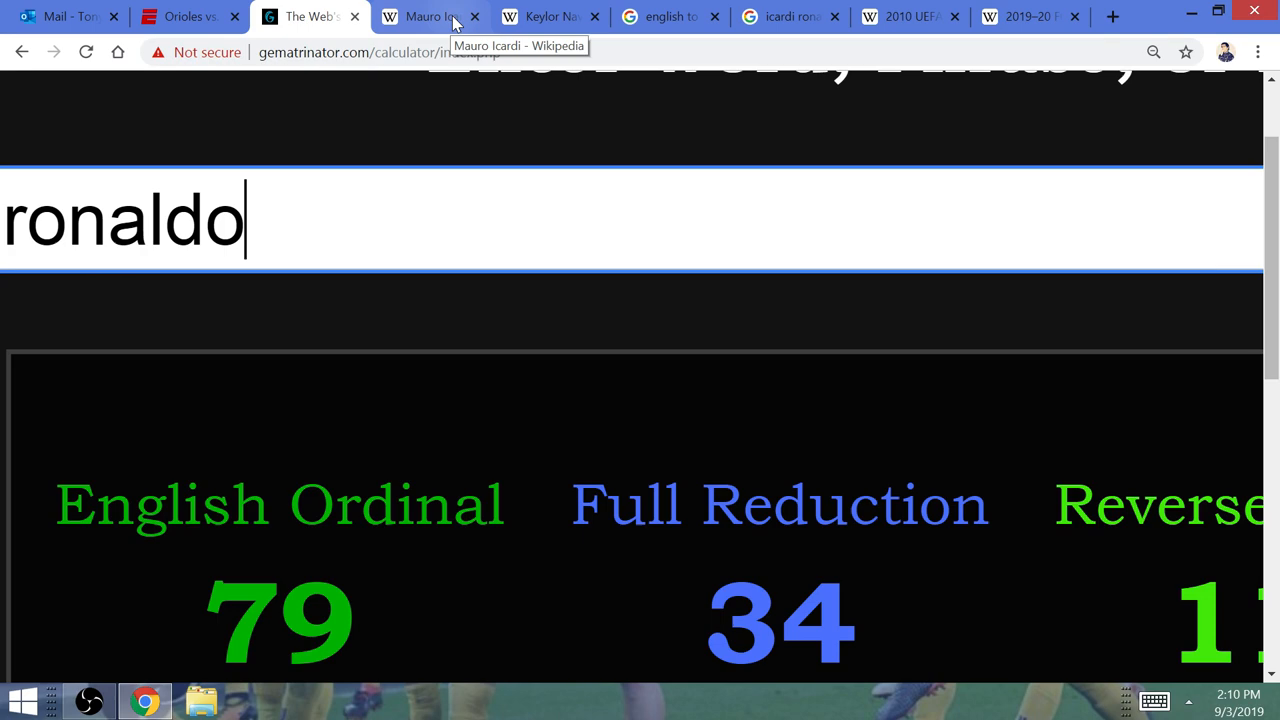
- Revisit the 2010 Final infobox showing Bayern 0–2 Internazionale, then the la Turquie translation
left_click(904, 16)
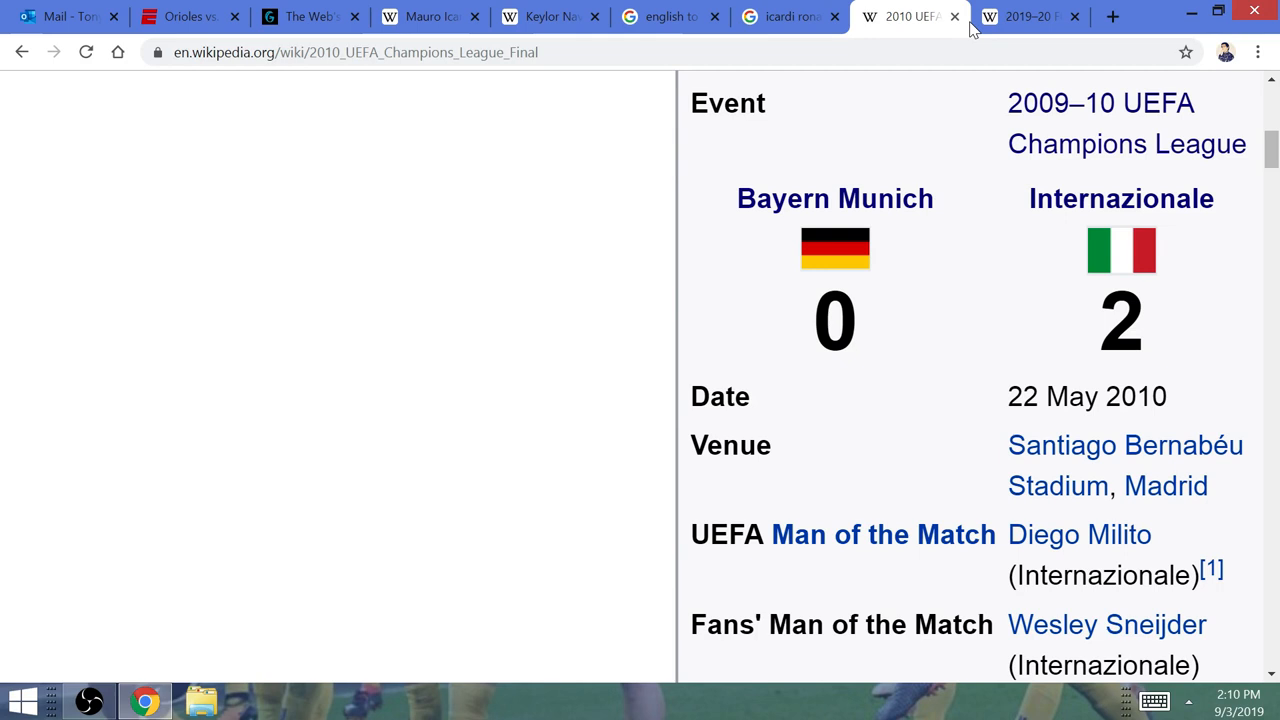
left_click(664, 16)
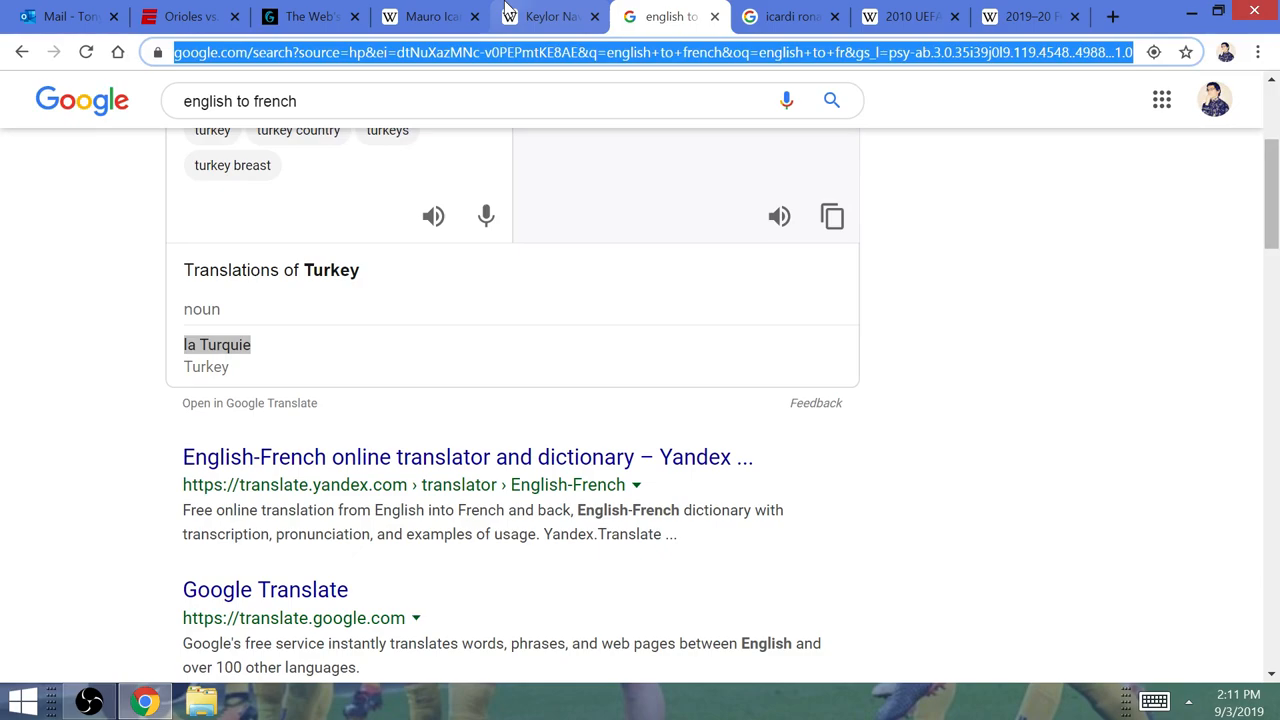
- Return to the Gematrinator calculator where ronaldo reads 79 English Ordinal
left_click(430, 16)
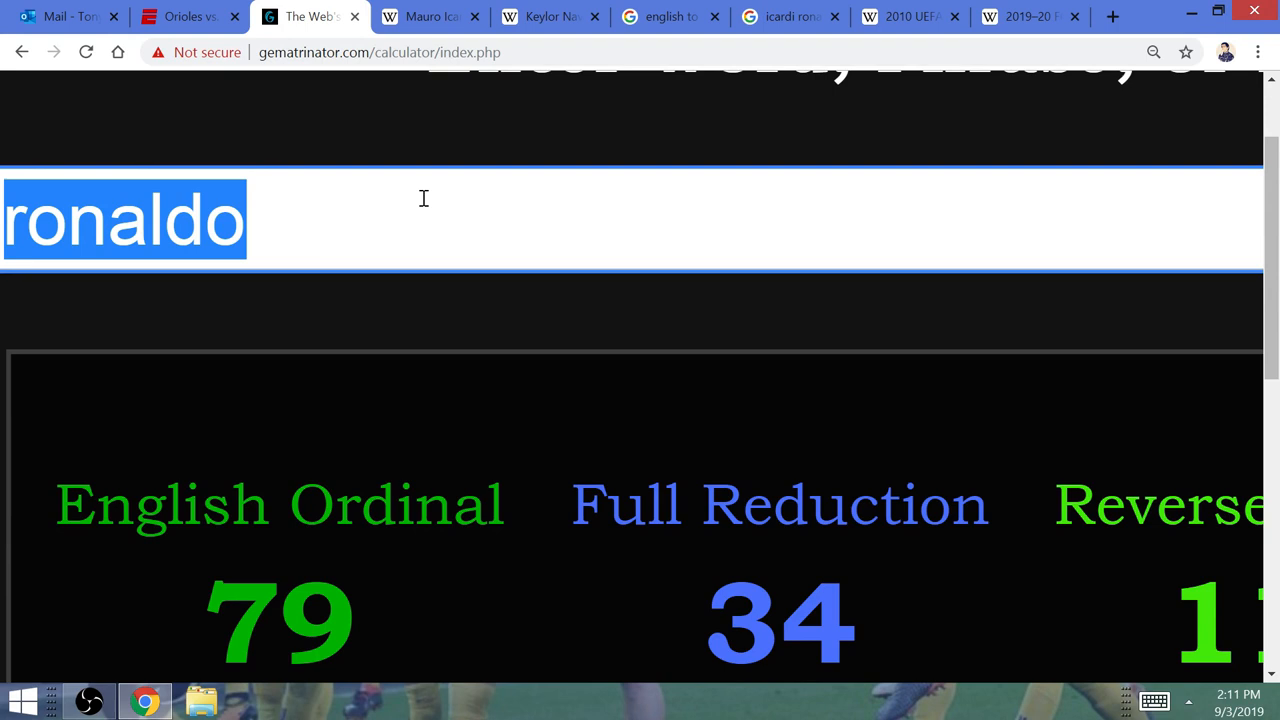
- Score 'forza juventus fc, fino alla fine' in Gematrinator: 311 English Ordinal, 122 Full Reduction
type("forza juventus fc, fino al")
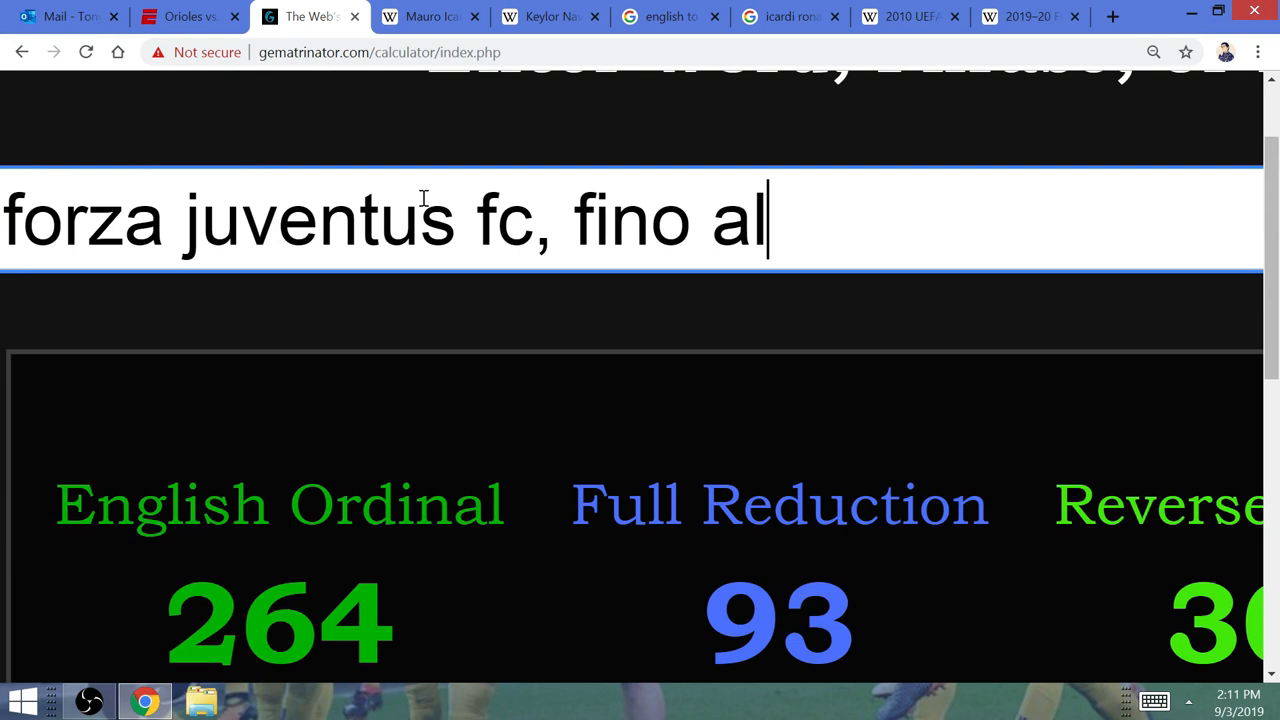
type("la fine")
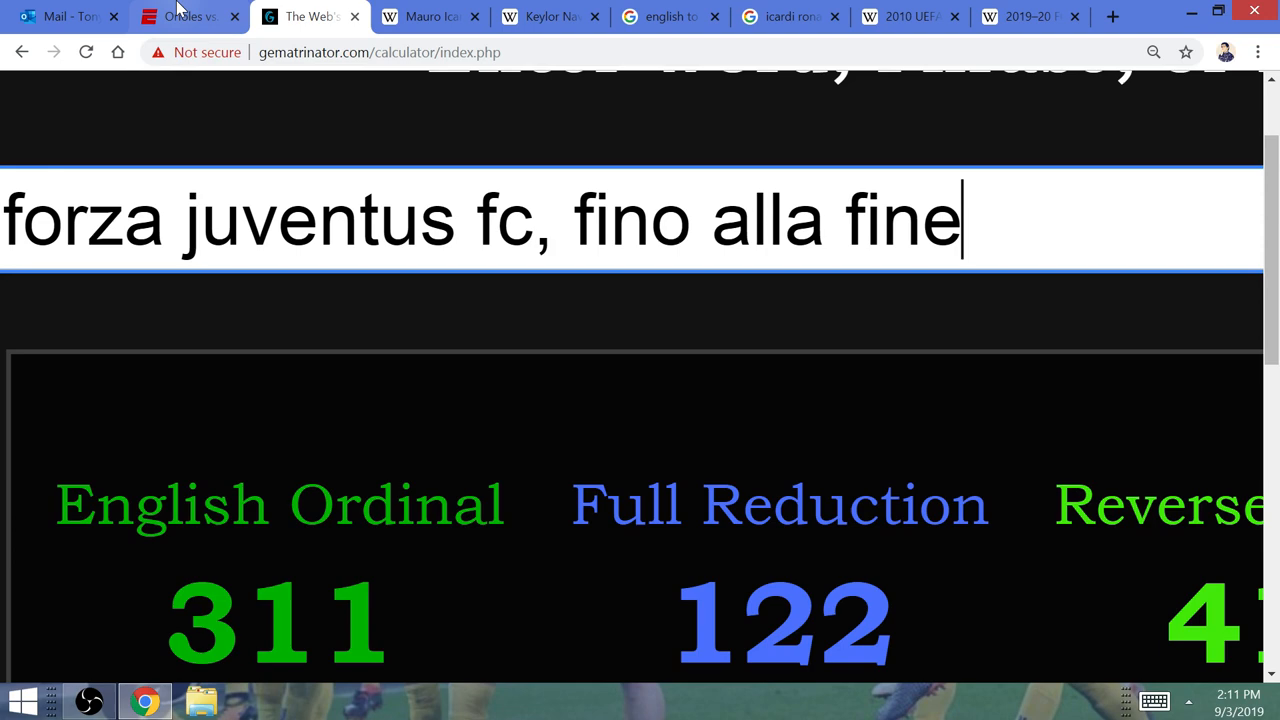
left_click(430, 16)
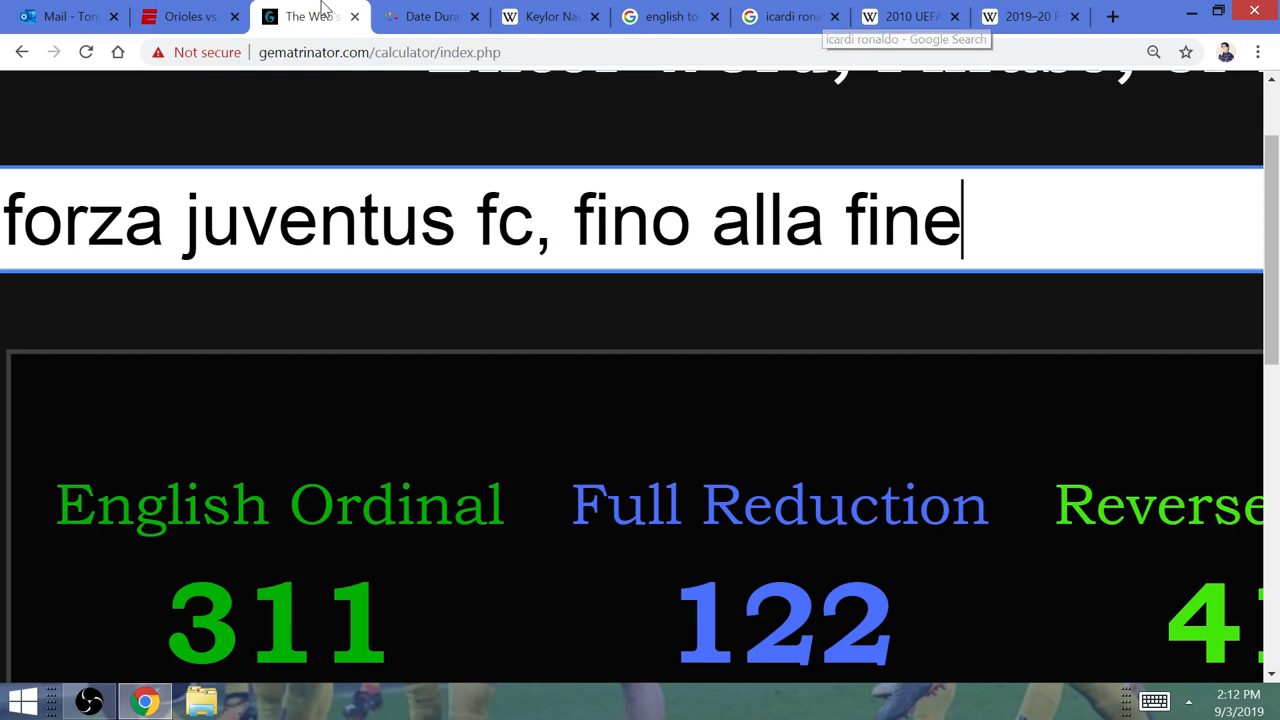
- Score 'icardi neymar mbappe' at 173 and 92, then start a new tab for '1992 ucl final'
type("icardi")
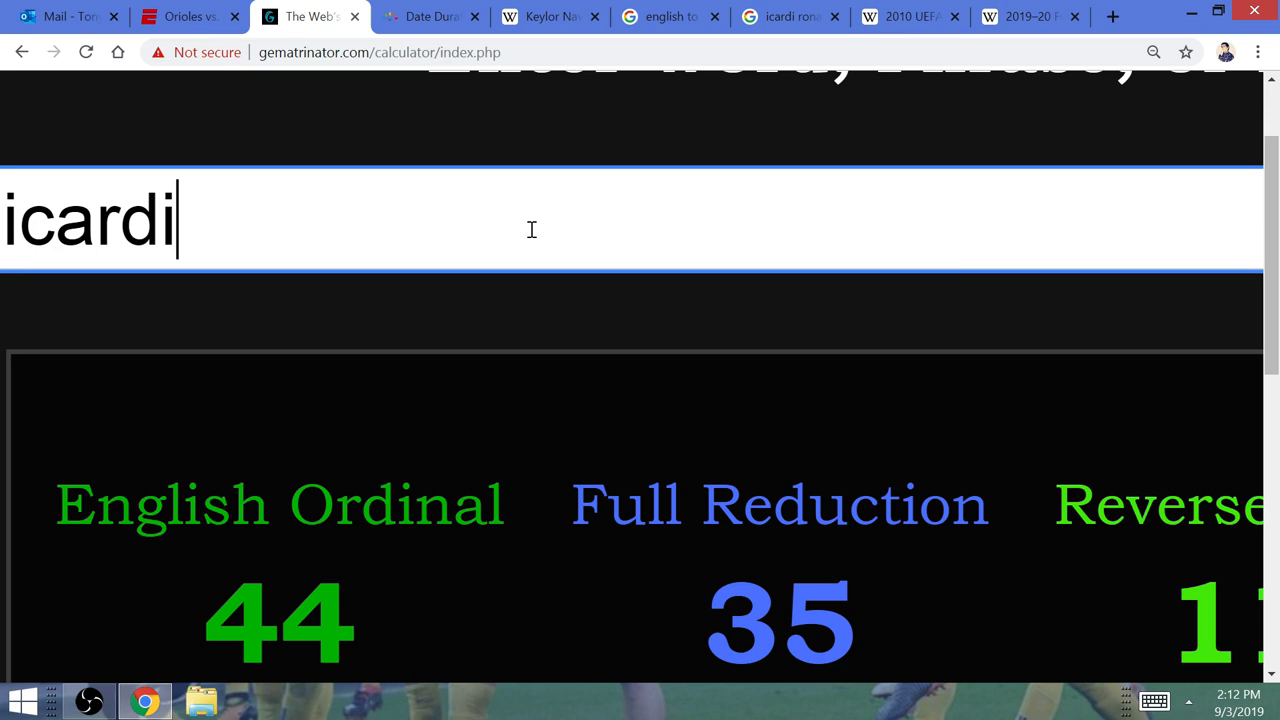
type("e")
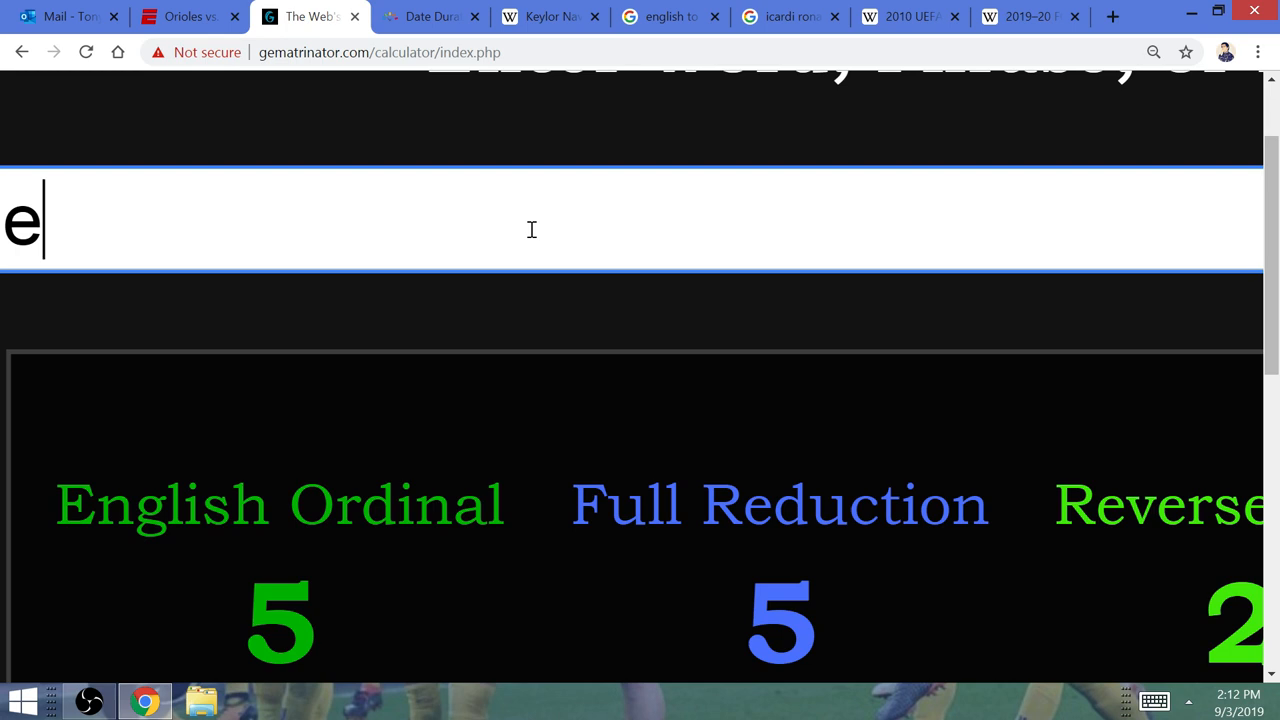
type("cavani edi")
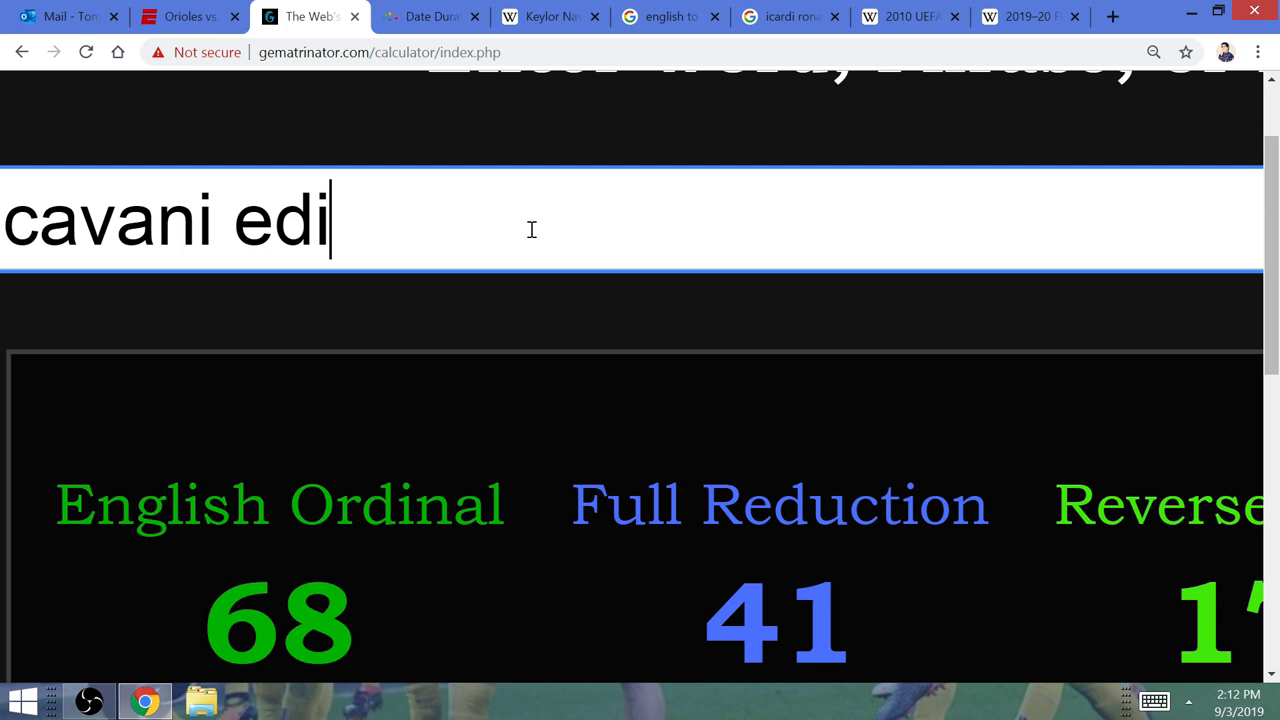
type("icardi n")
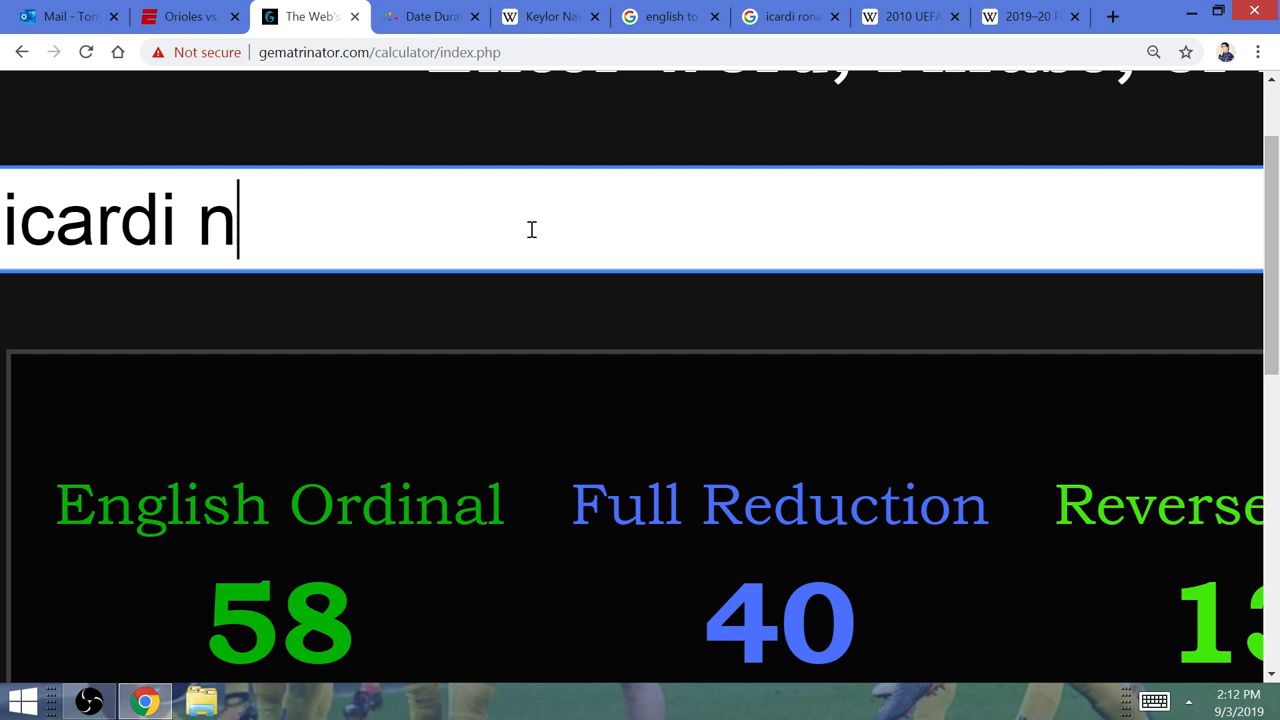
type("eymar")
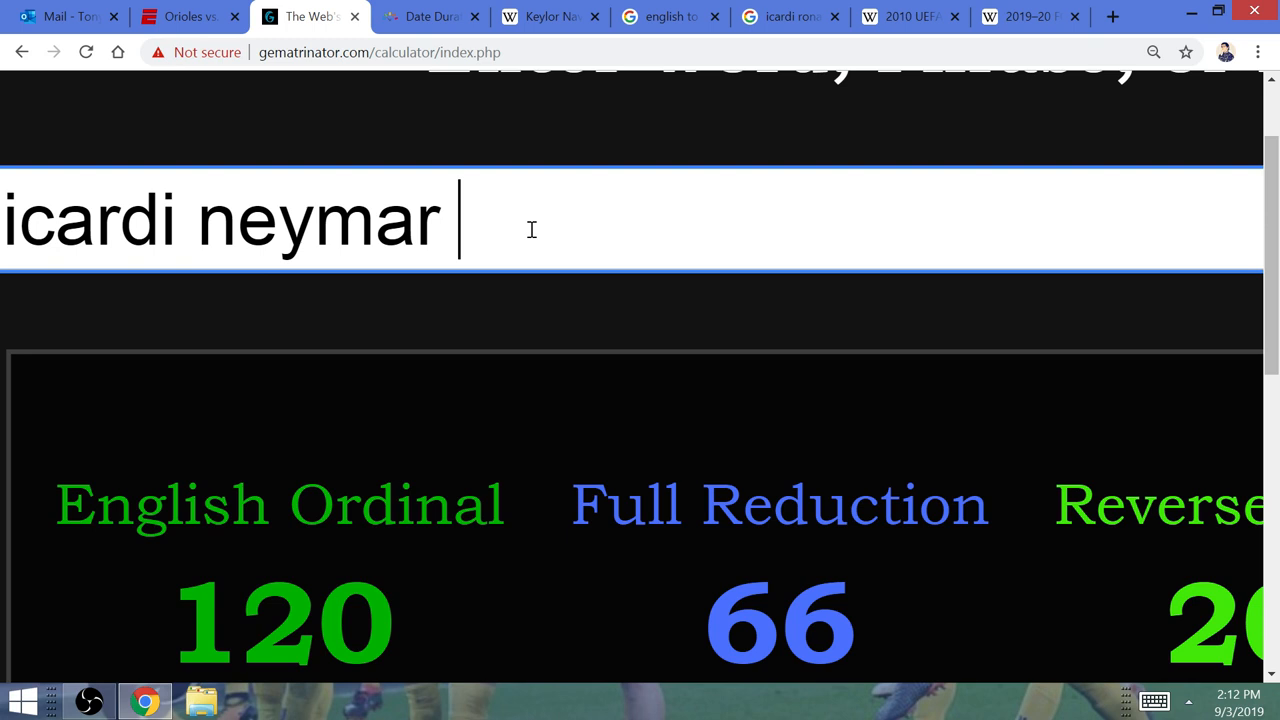
type("mbappe")
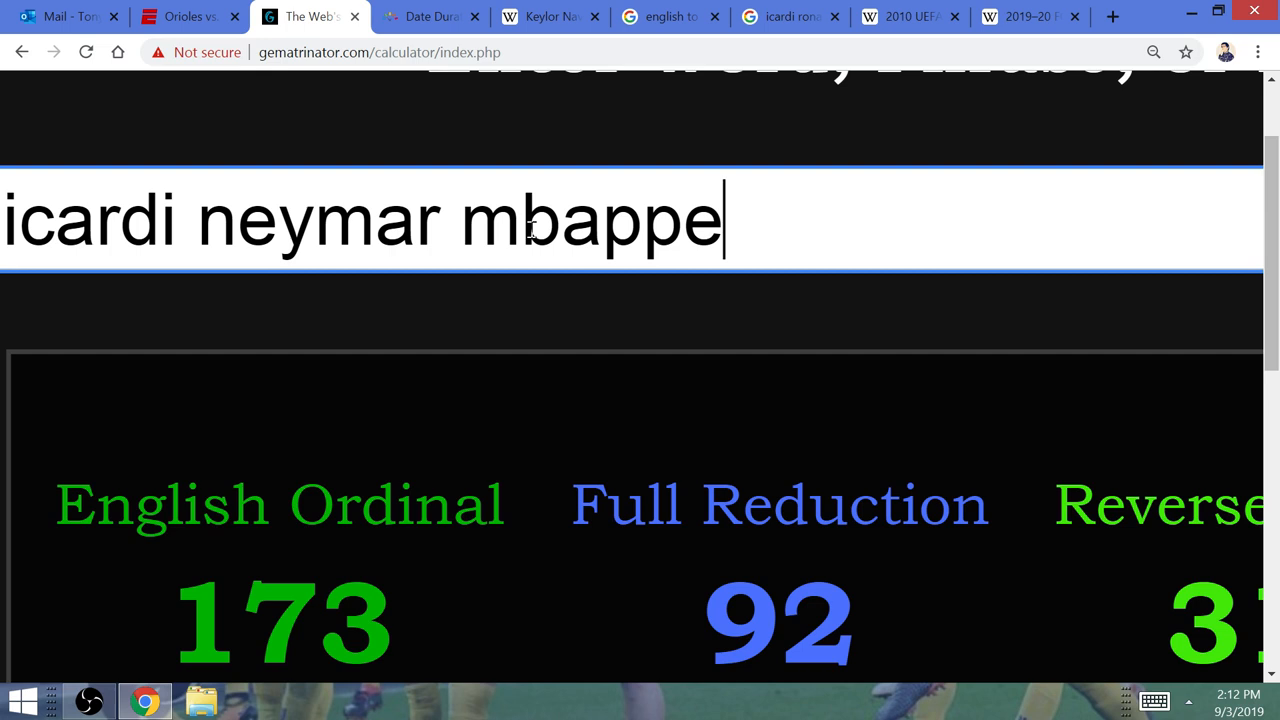
left_click(1112, 16)
type("1992 ucl final")
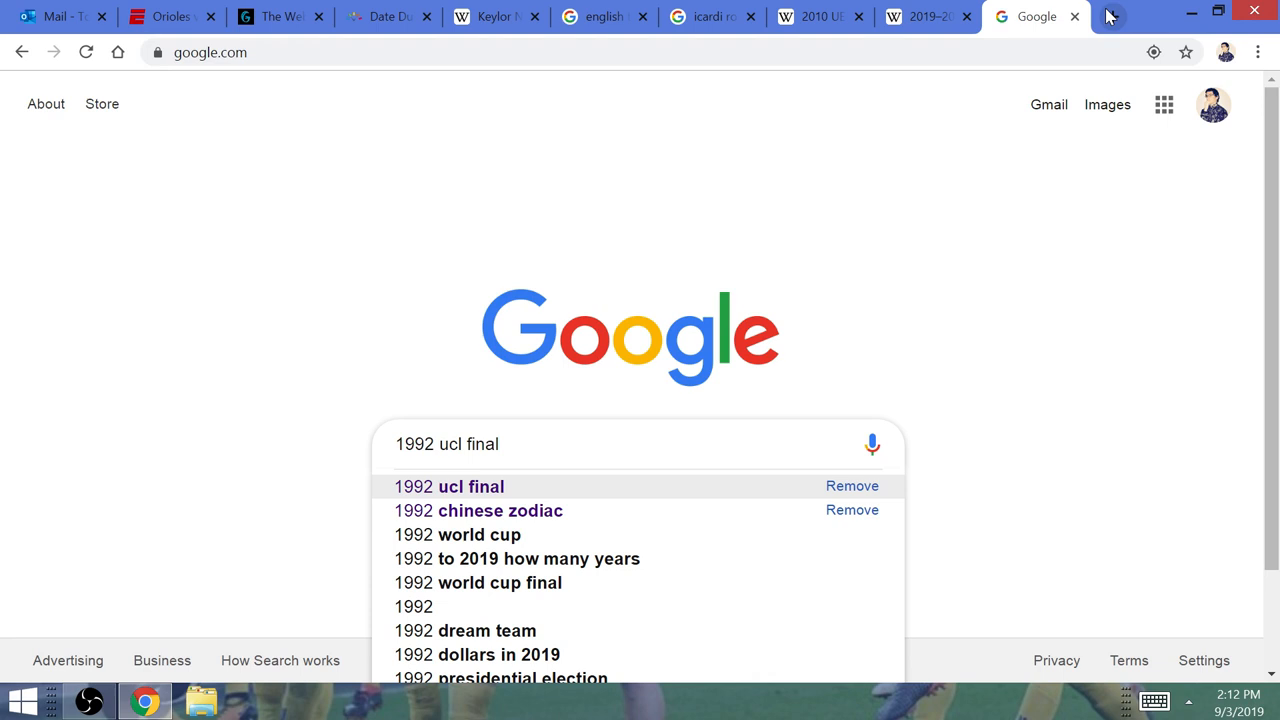
- Search Google for the 1992 European Cup Final and return to the timeanddate Date Duration tab
left_click(448, 486)
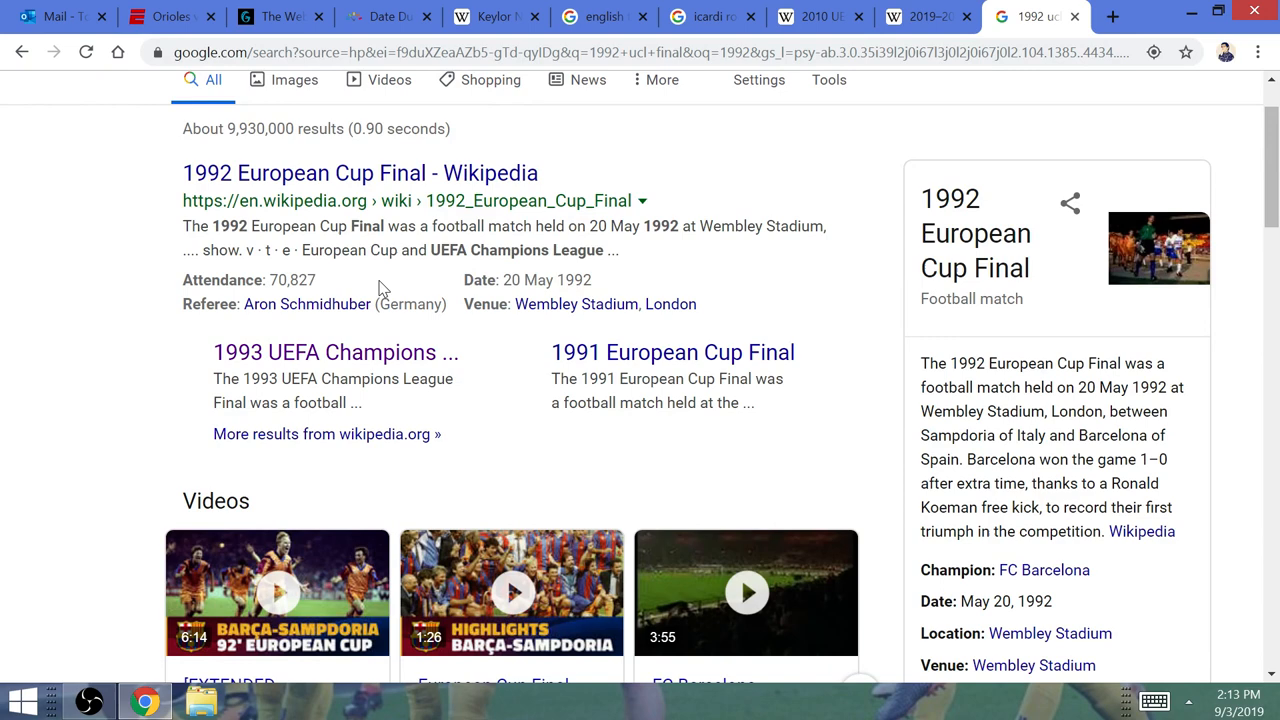
left_click(388, 16)
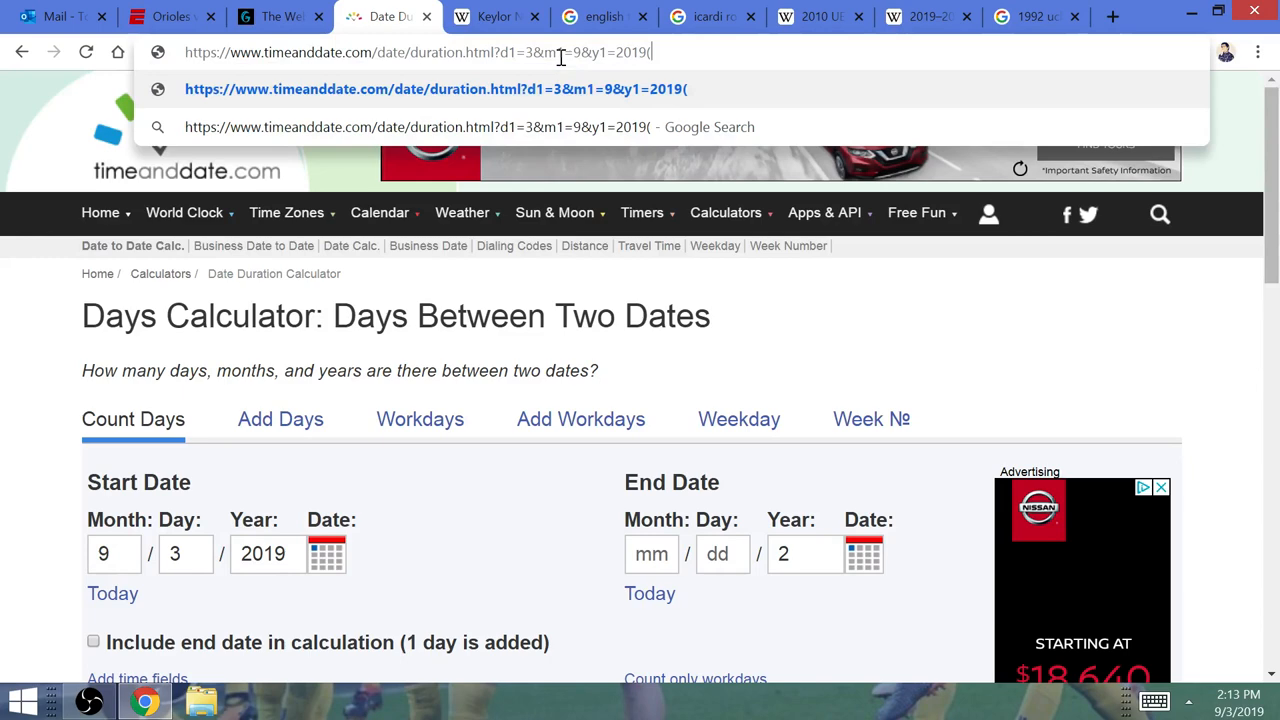
- Sum 9+3+2+0+1+9 in the omnibox and compute September 3, 2019 to February 19, 2020 as 169 days
type("9+")
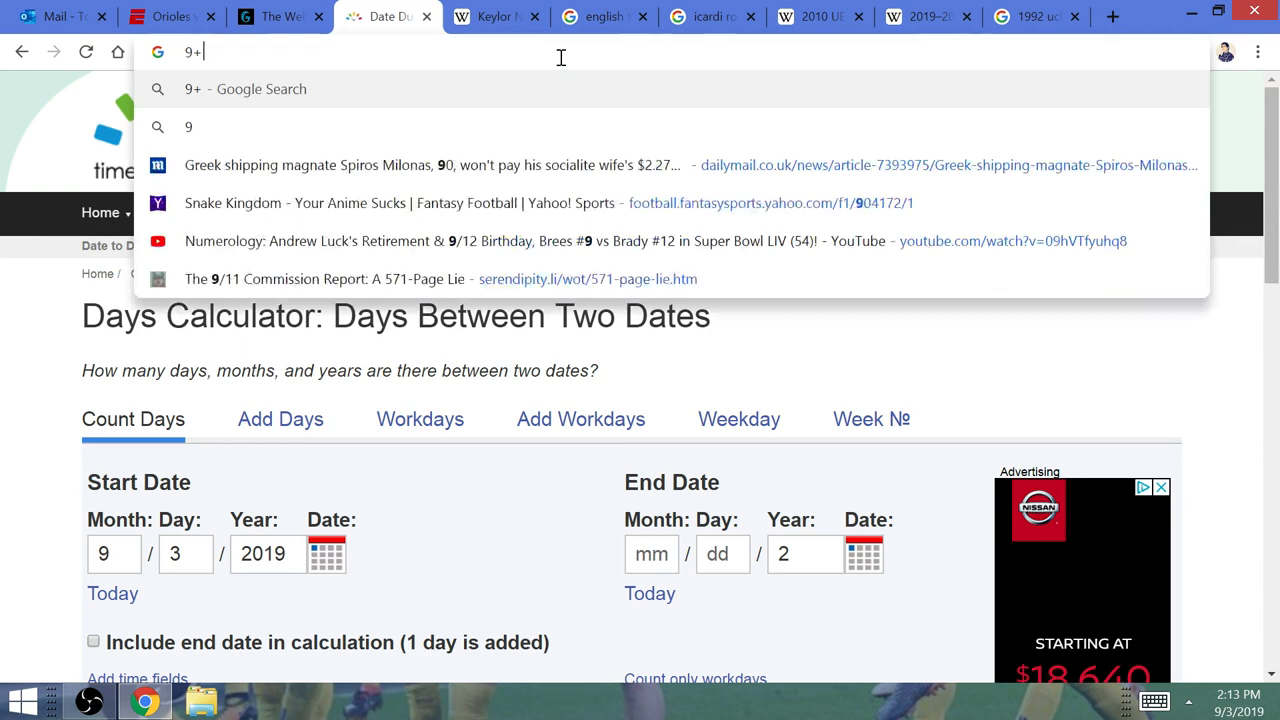
type("3+2+0+1+9")
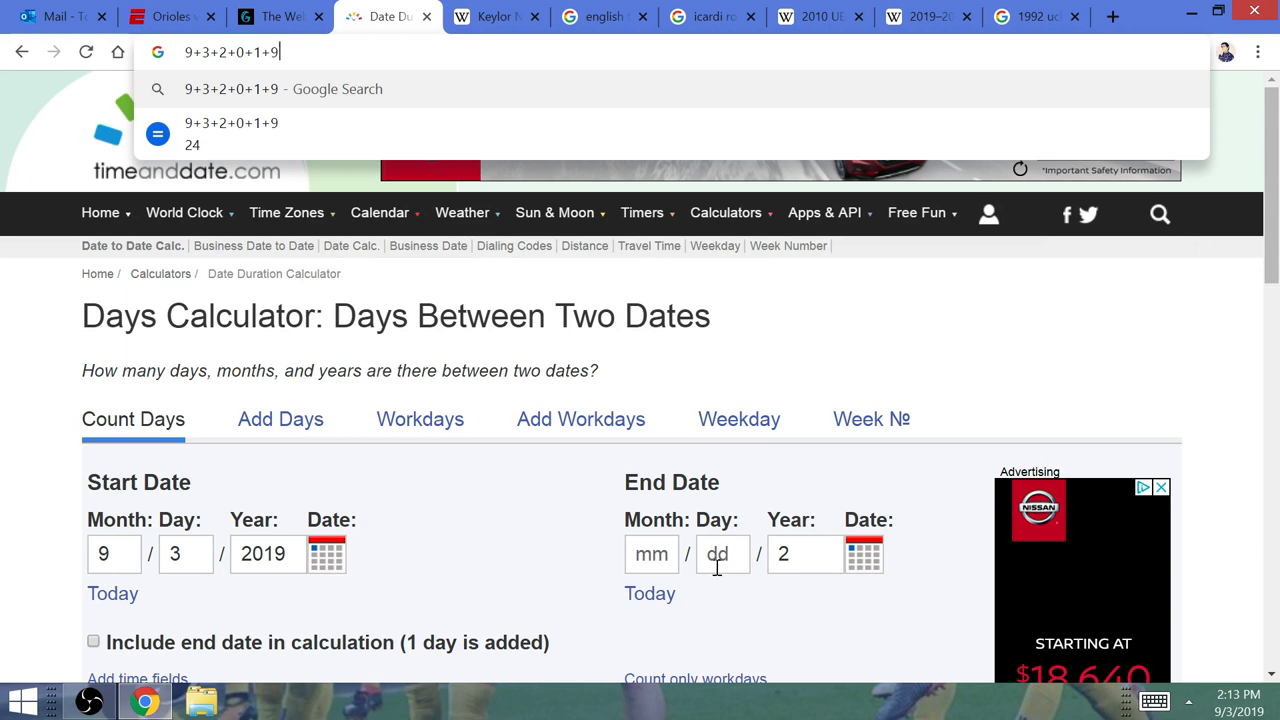
left_click(804, 552)
type("020")
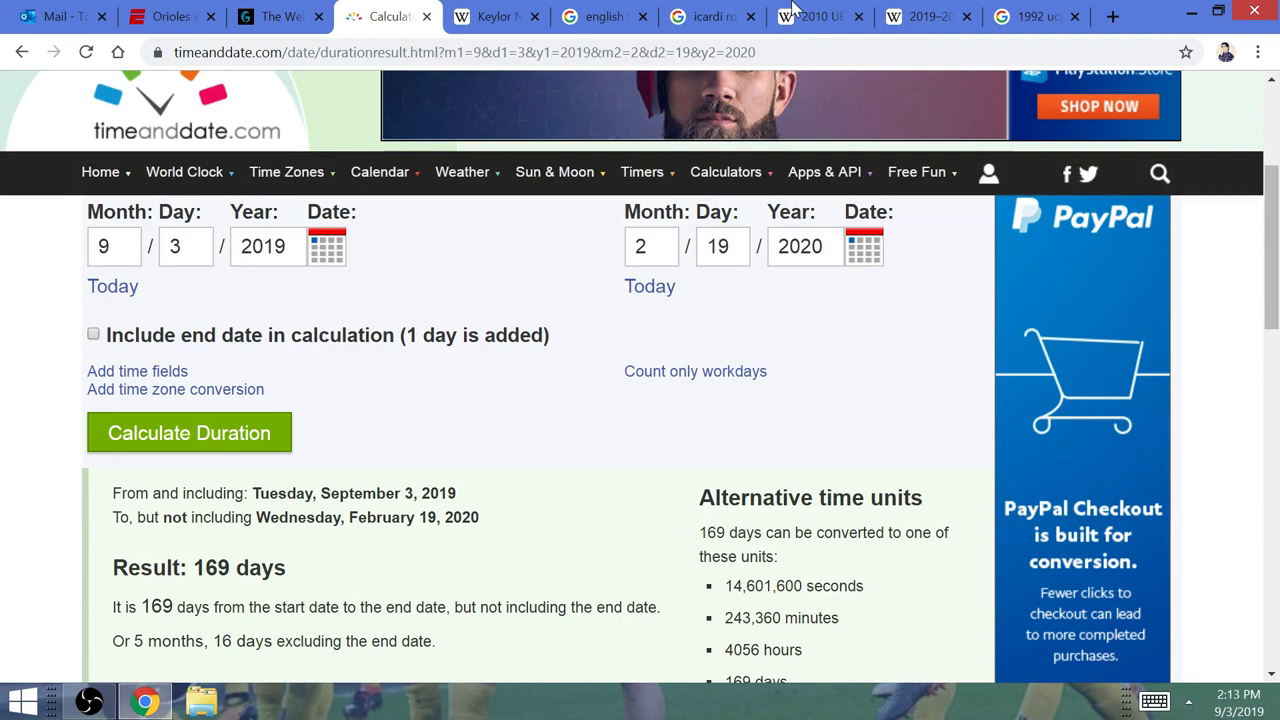
left_click(490, 16)
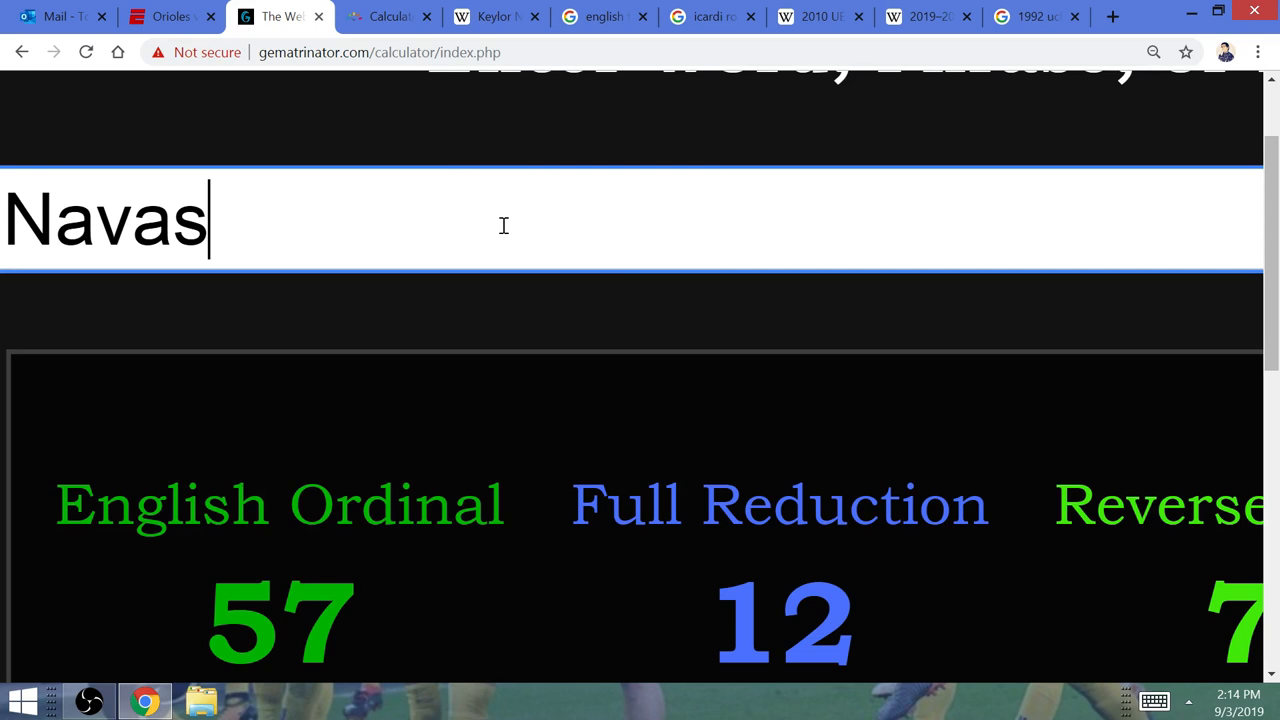
- Score 'Keylor Navas 1' at 144 and 'icardi 18' at 53, then view the Keylor Navas article
type("1")
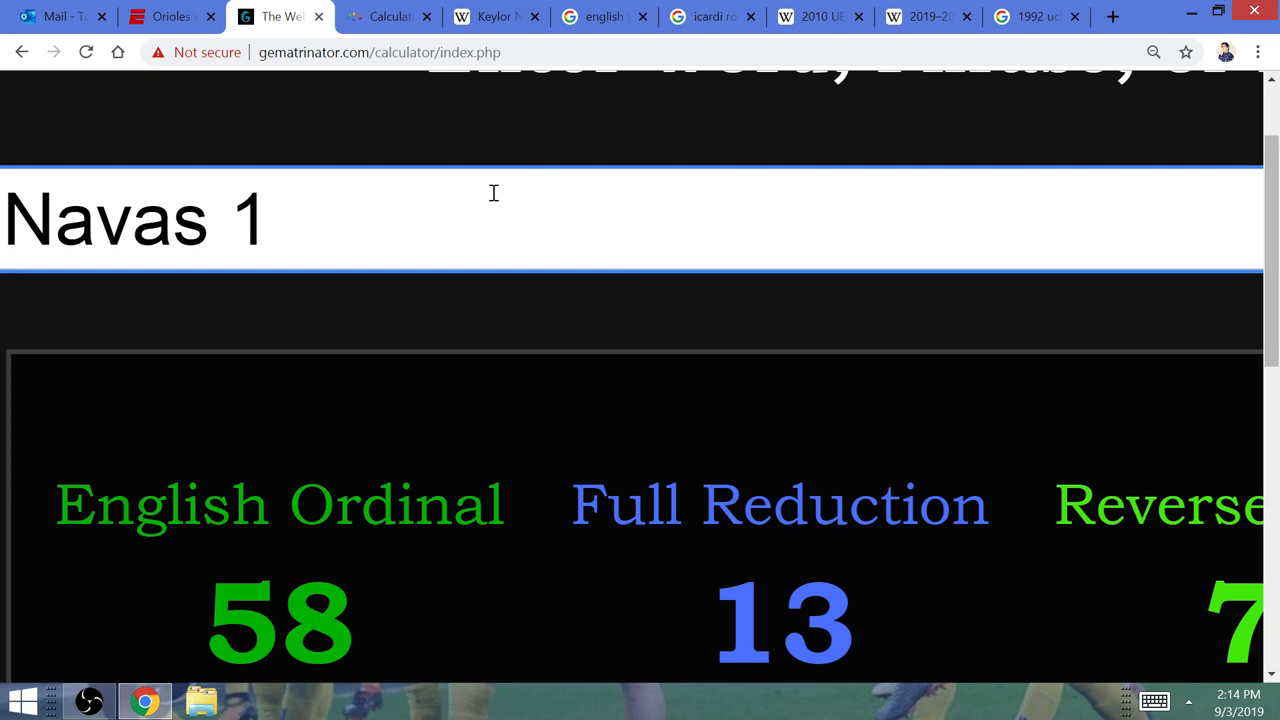
triple_click(136, 218)
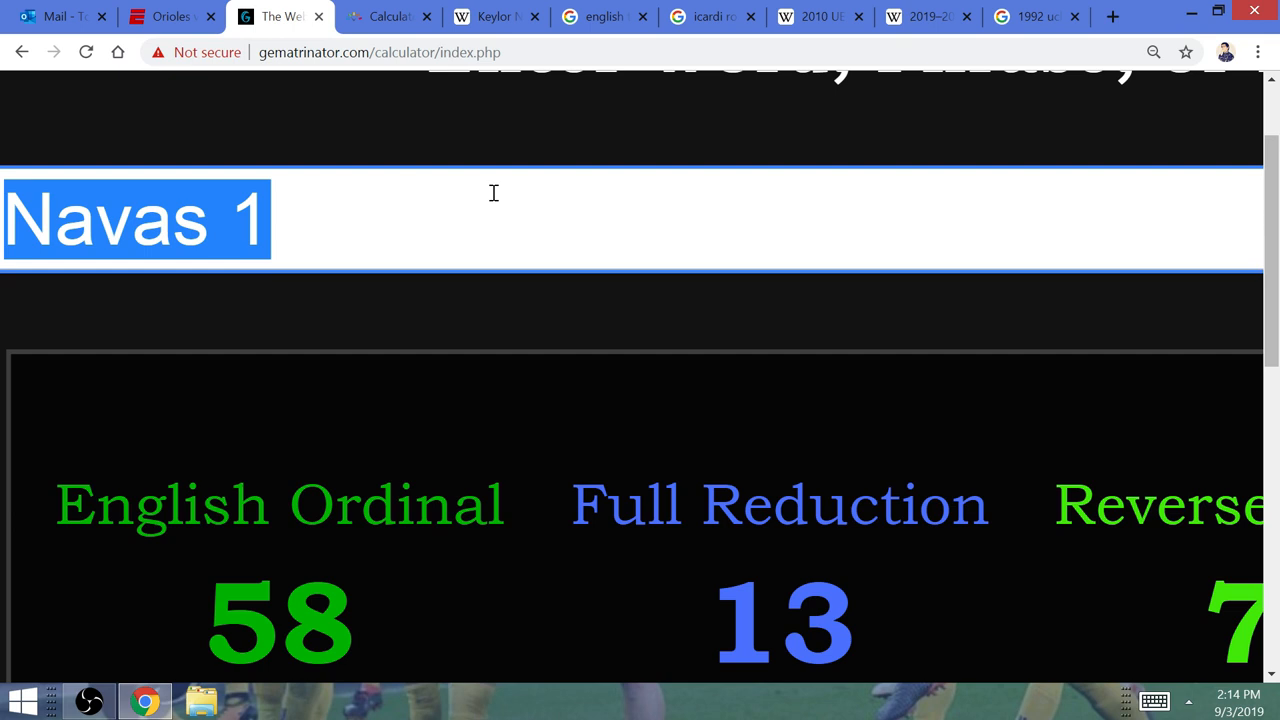
type("Keylor")
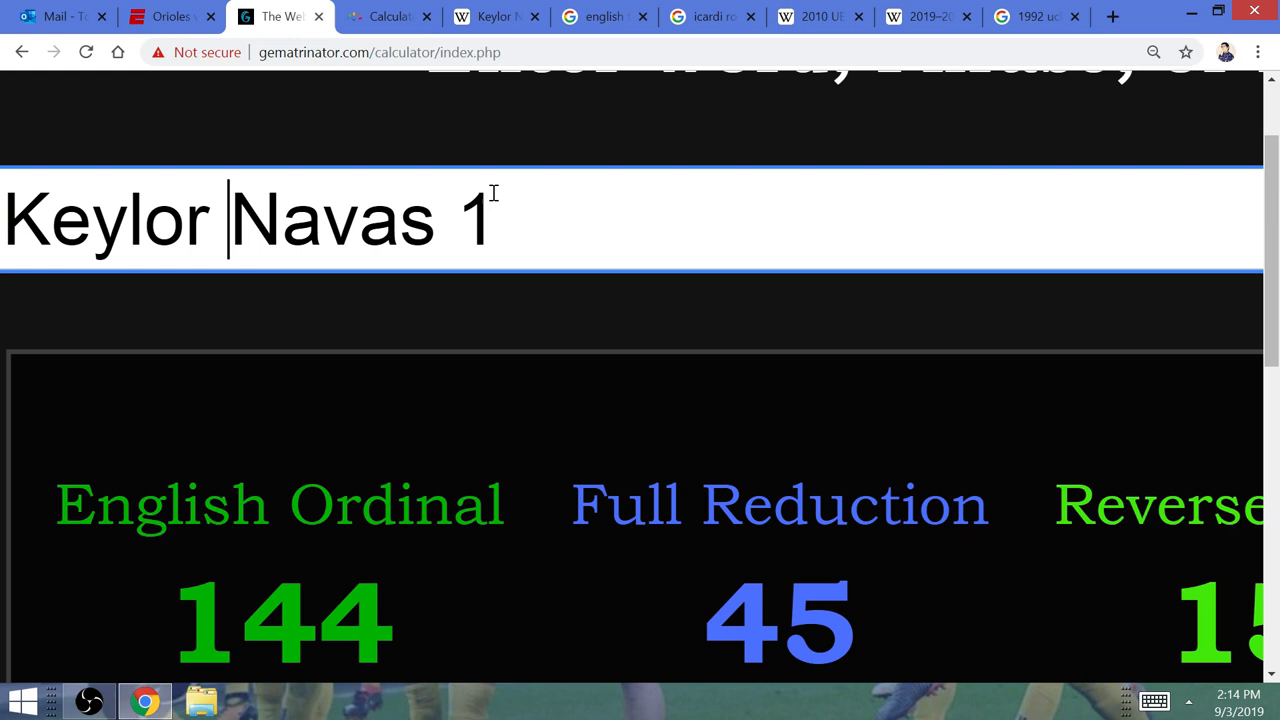
type("cristian")
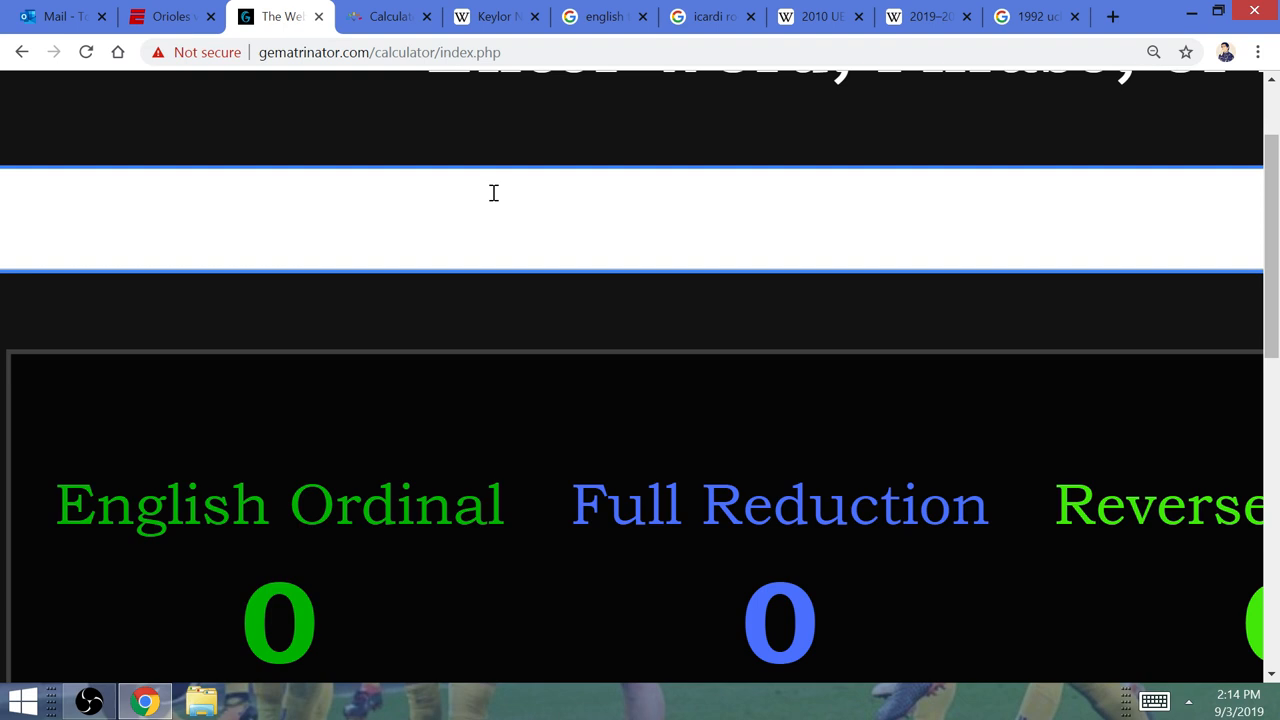
type("icardi 18")
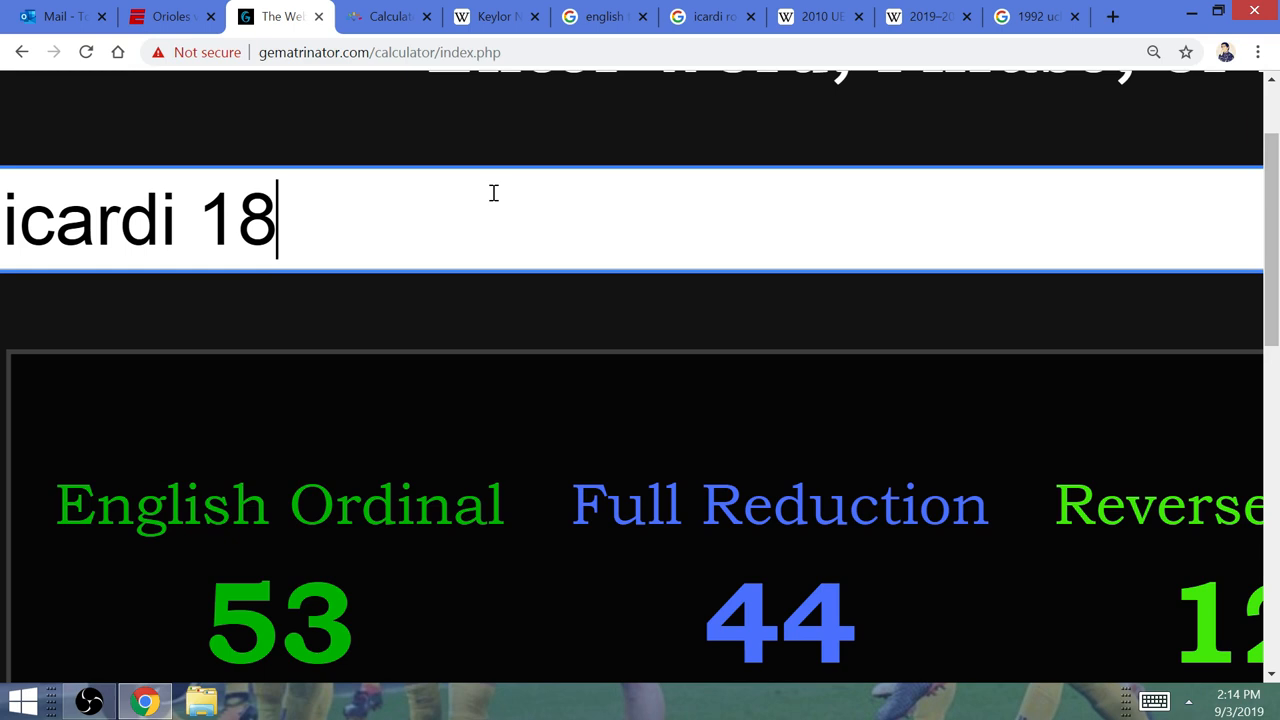
left_click(490, 16)
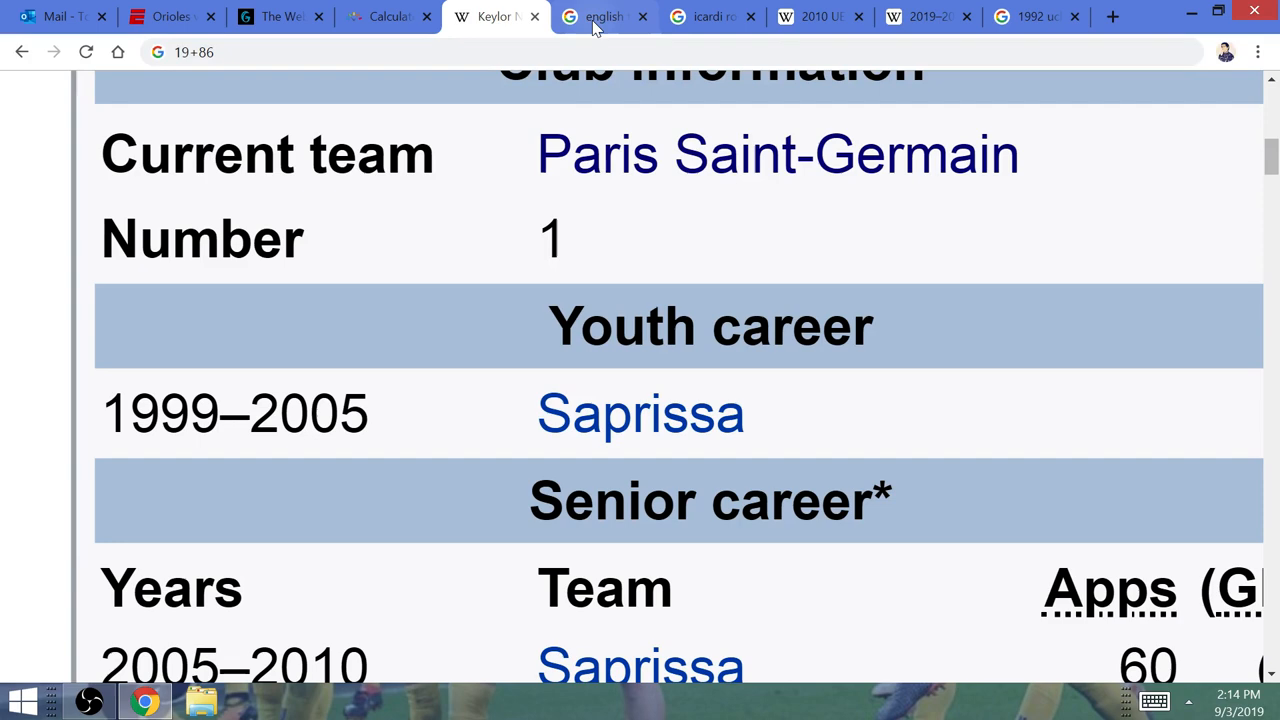
- Check Navas's 15 December 1986 birth date and return to the timeanddate Days Calculator
scroll("up", 3)
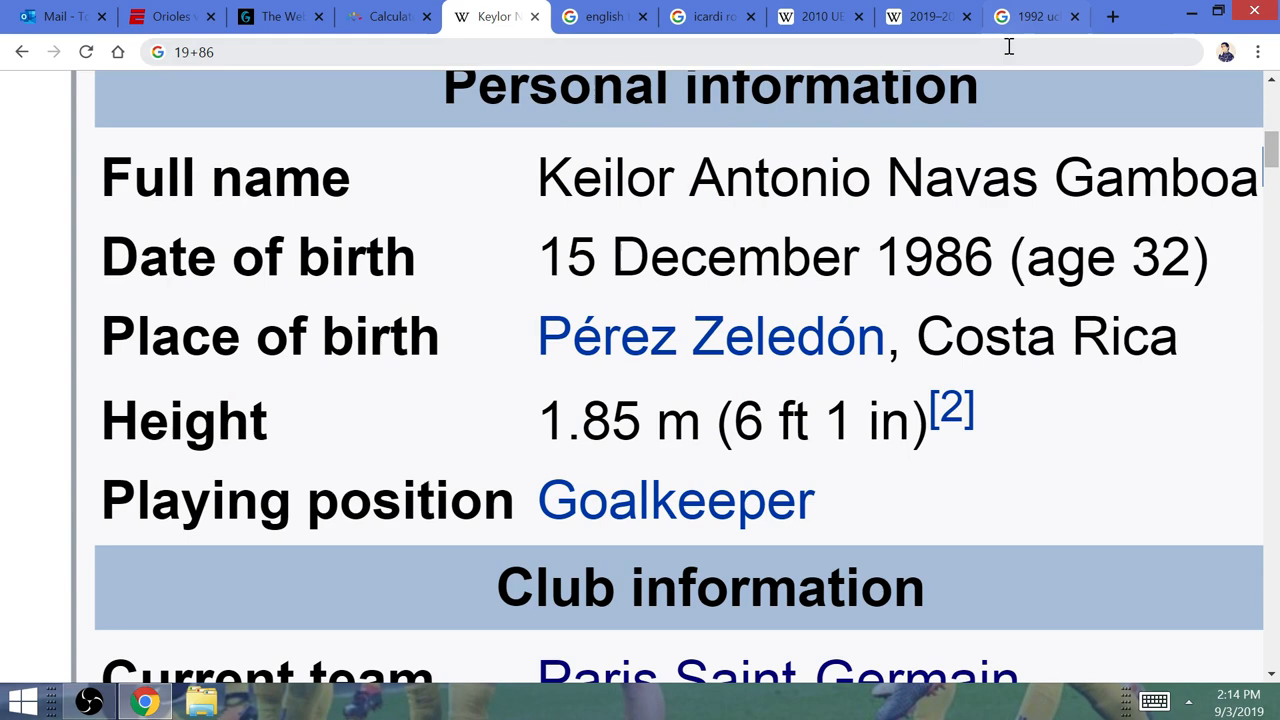
left_click(388, 16)
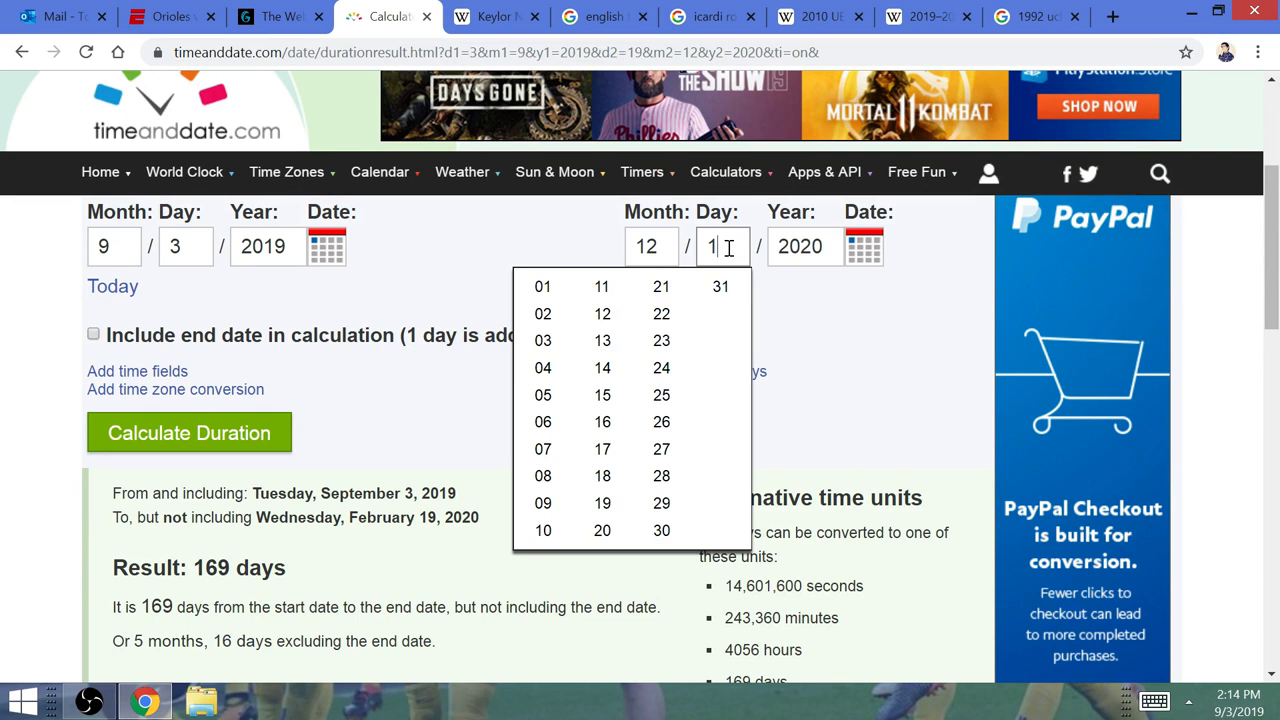
- Count September 3 to December 15, 2019 as 104 days inclusive, matching 'fino alla fine' at 104
left_click(602, 396)
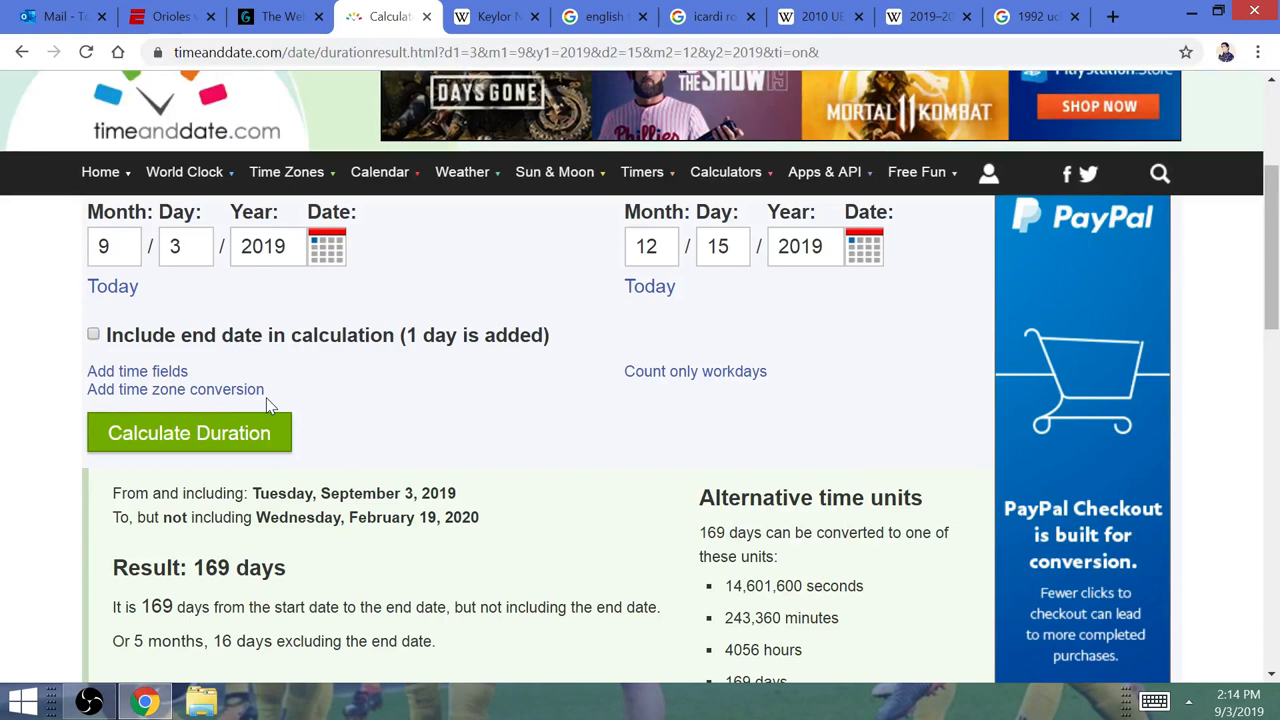
left_click(188, 432)
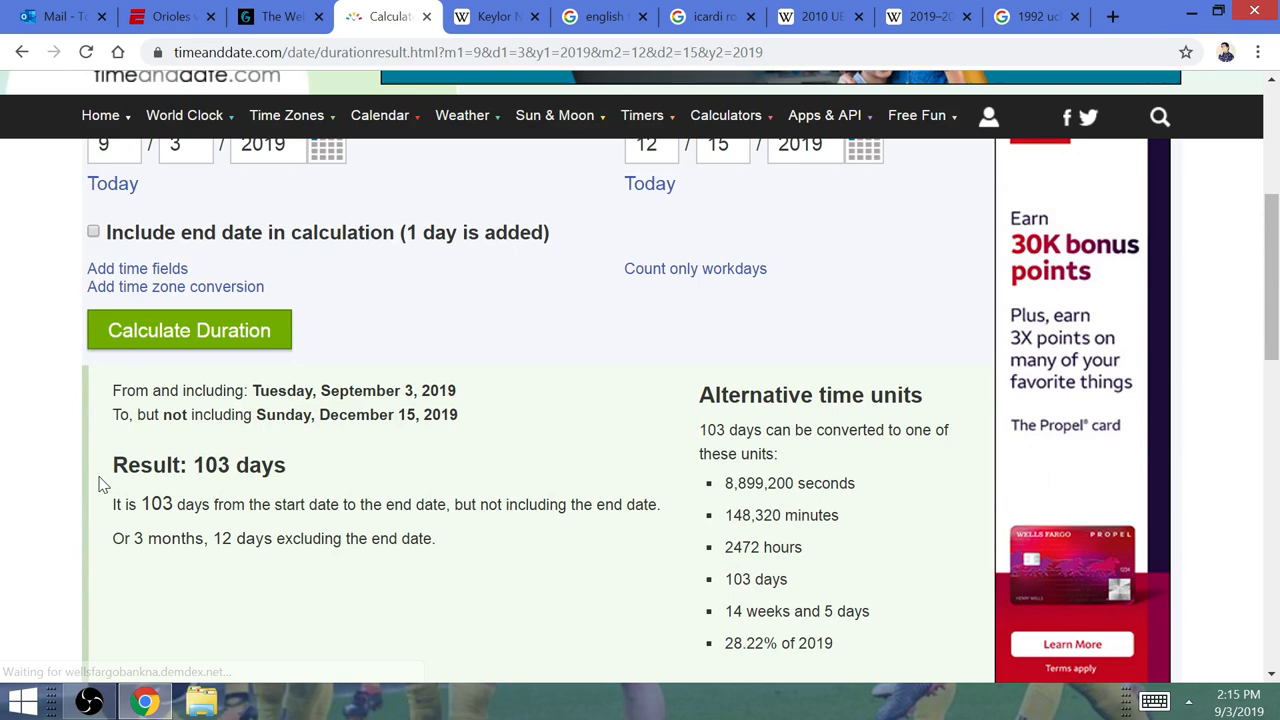
left_click(92, 232)
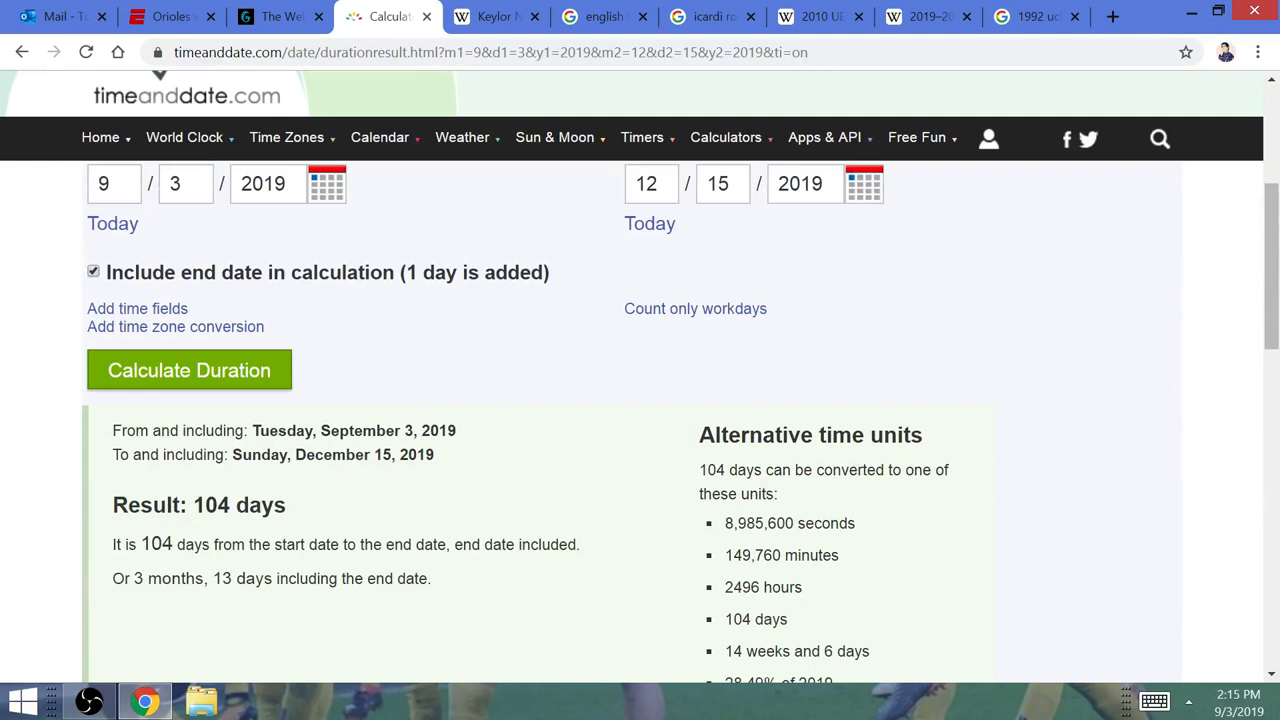
left_click(280, 16)
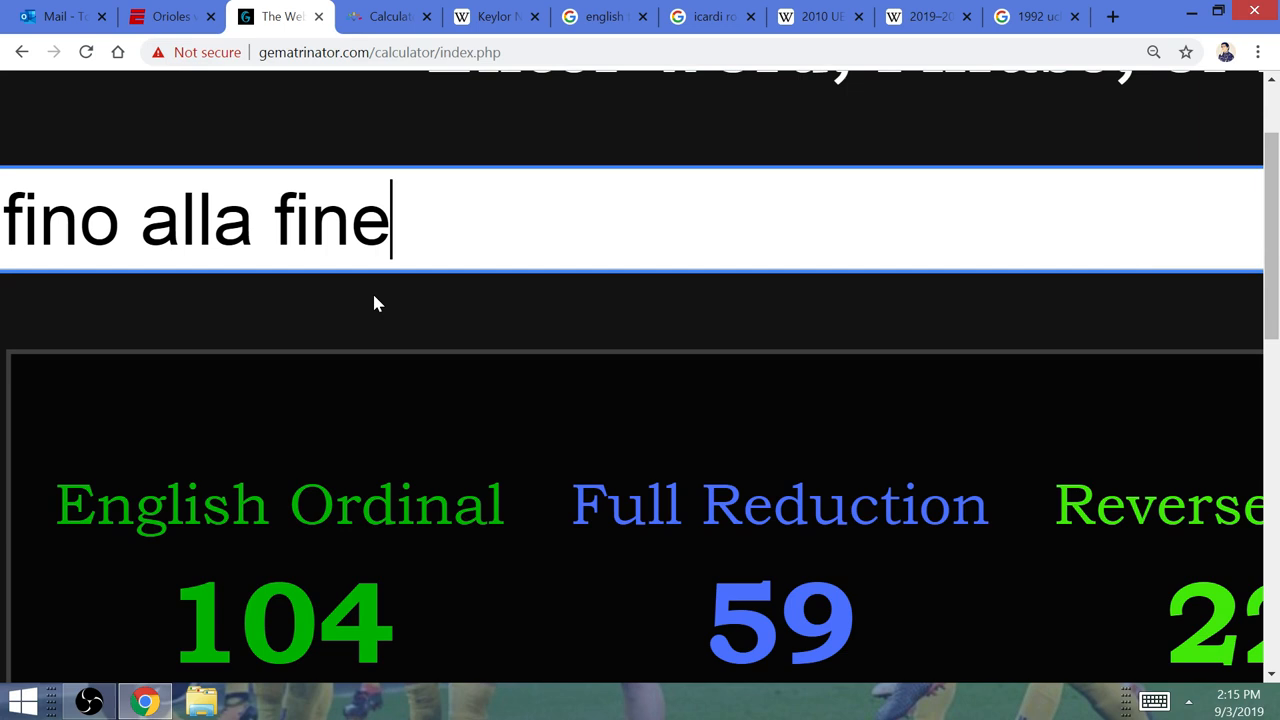
mouse_move(650, 140)
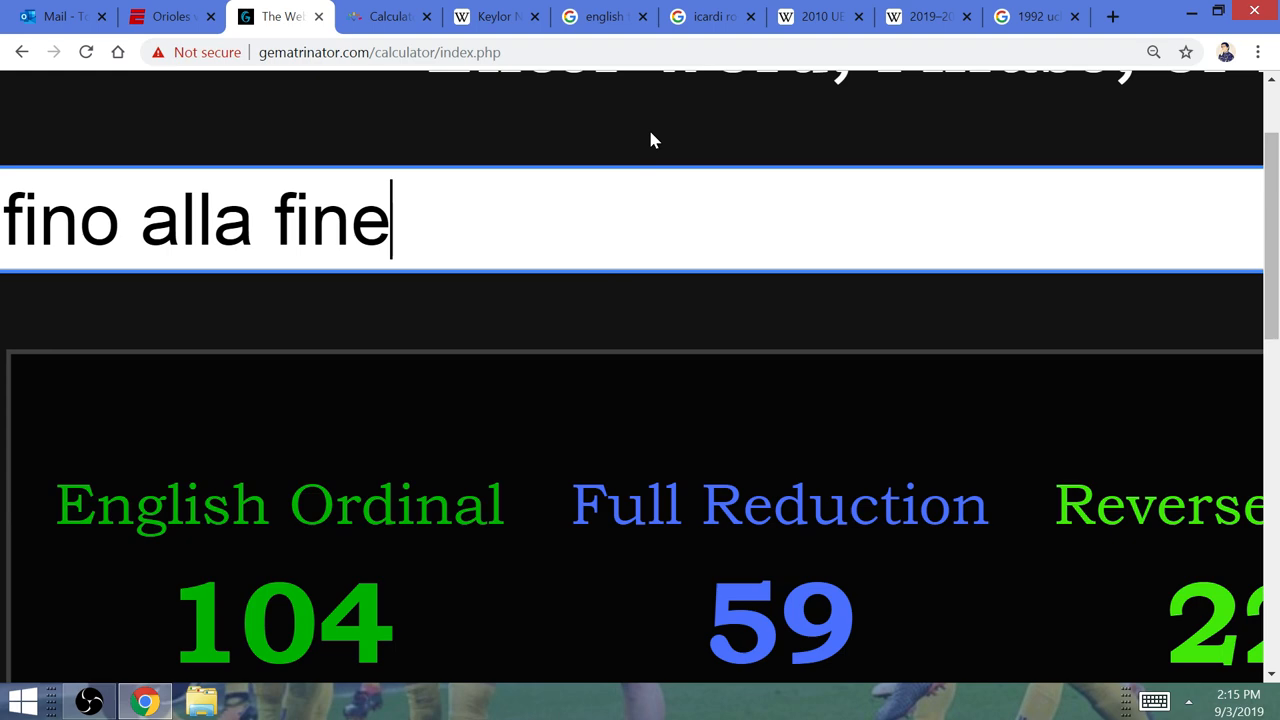